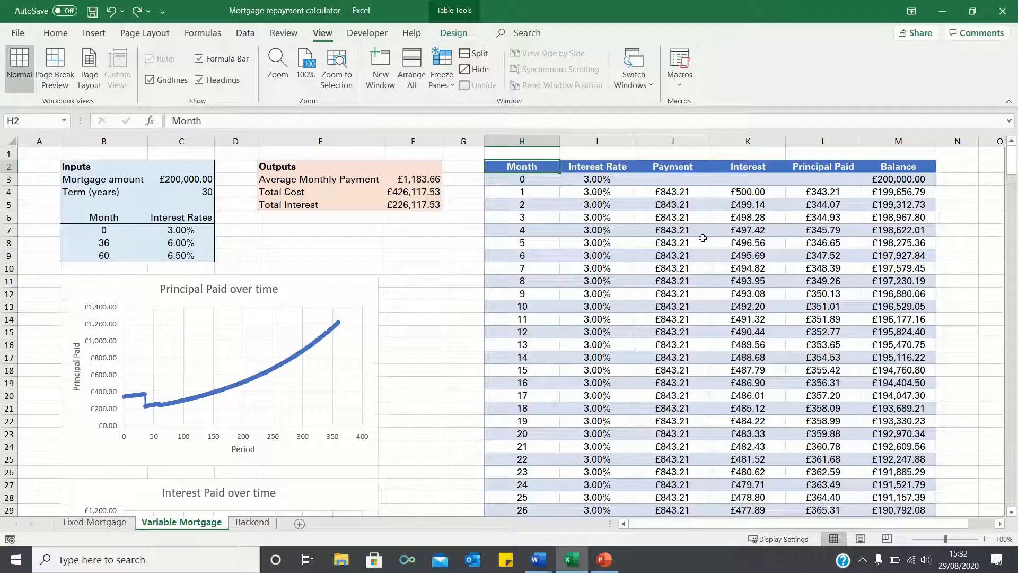
mouse_move(458, 258)
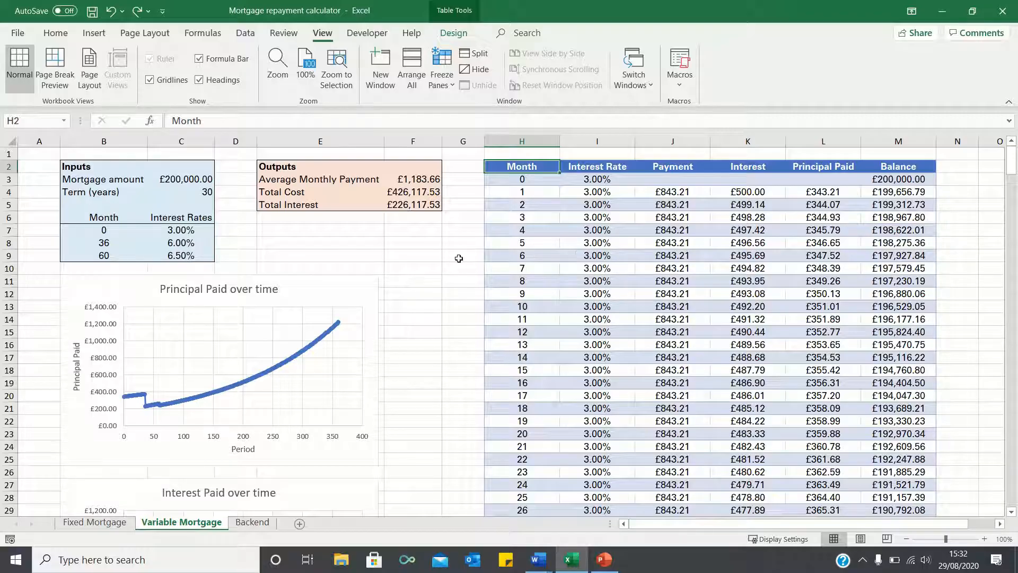
mouse_move(177, 267)
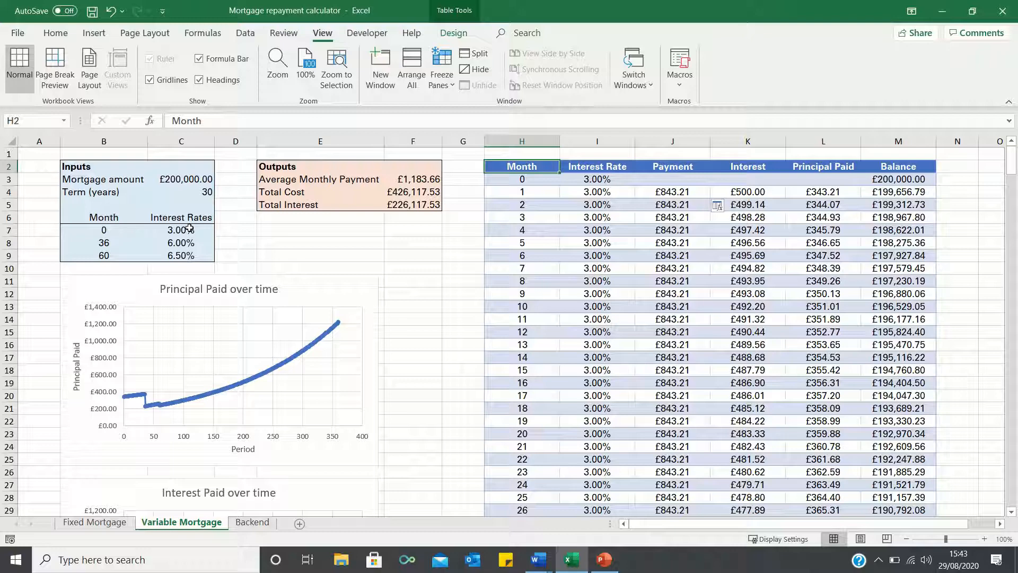
mouse_move(93, 224)
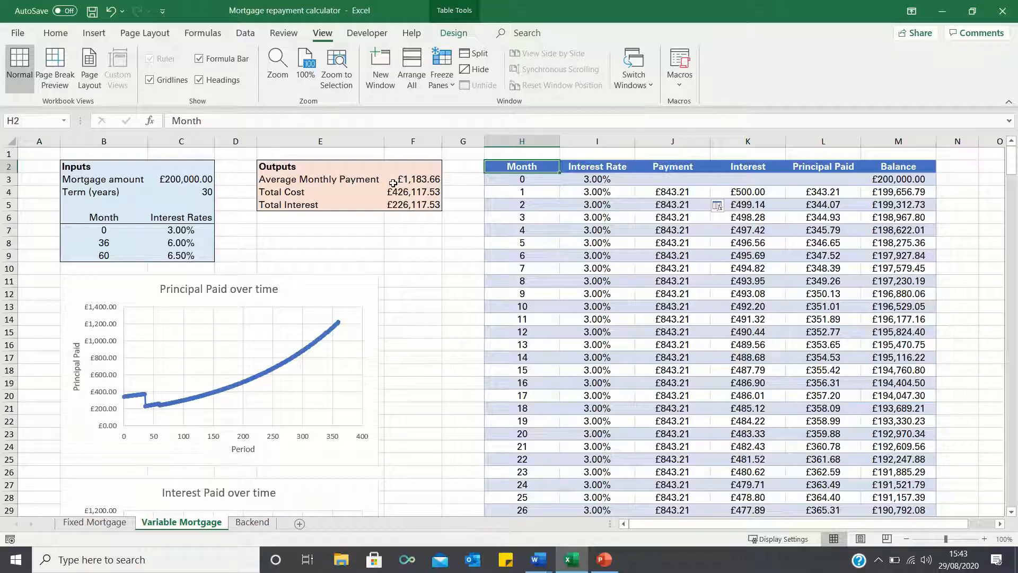
mouse_move(535, 175)
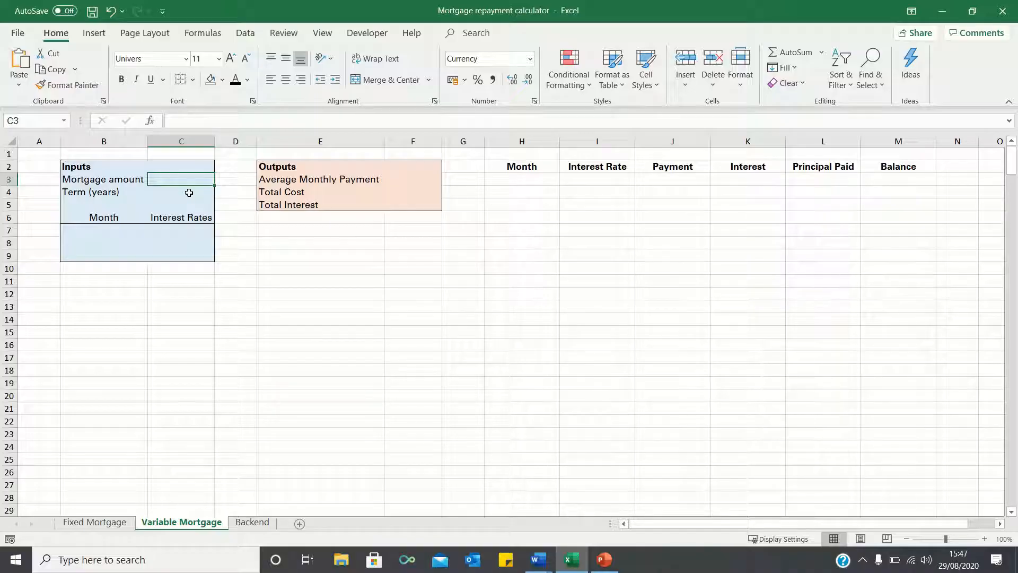
Enter a mortgage amount of £200,000 and a 30-year term in the inputs.
text(2000)
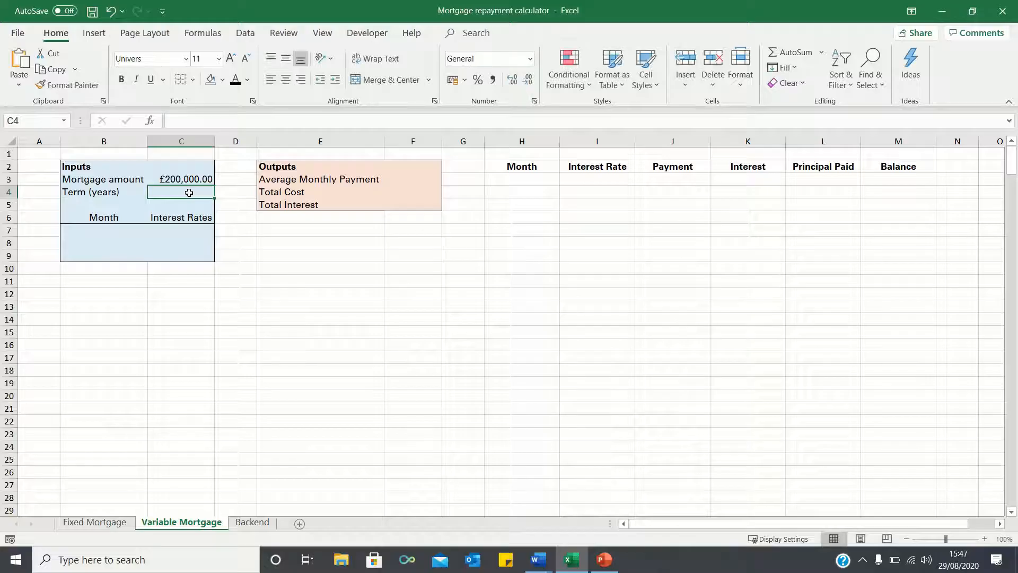
text(30)
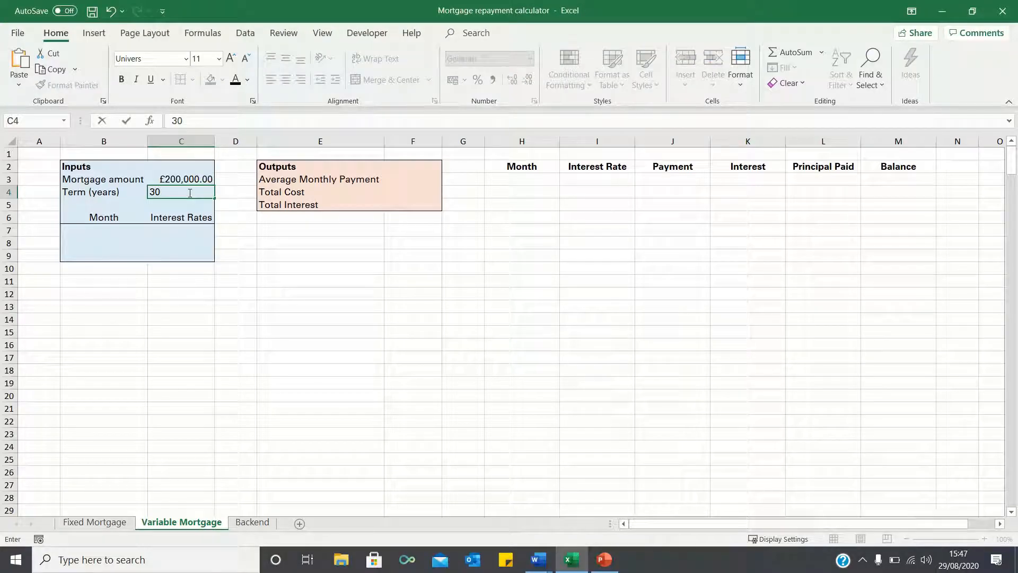
key(enter)
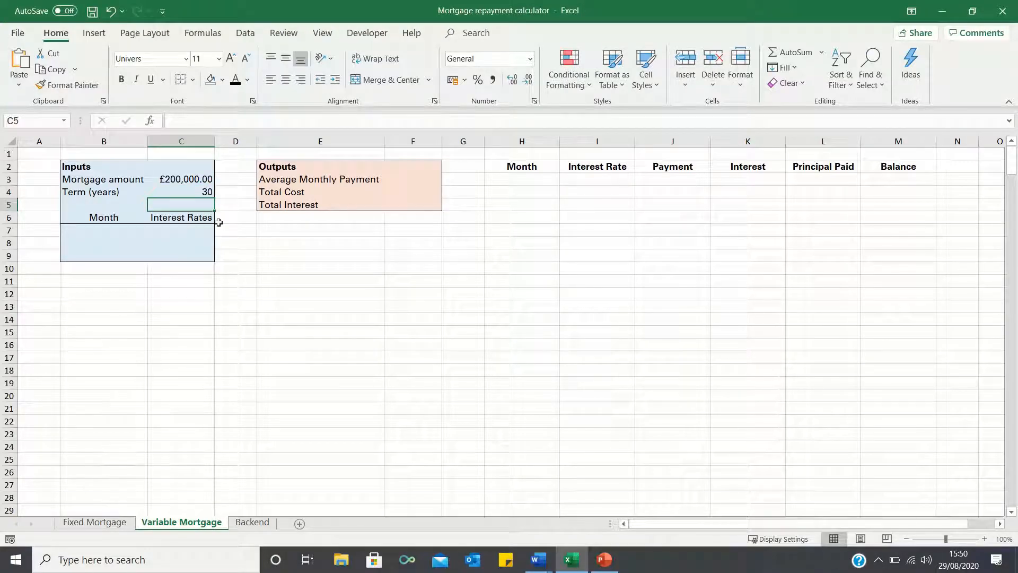
Fill the rate schedule: month 0 at 3%, month 36 at 6%, month 60 at 6.5%.
click(182, 230)
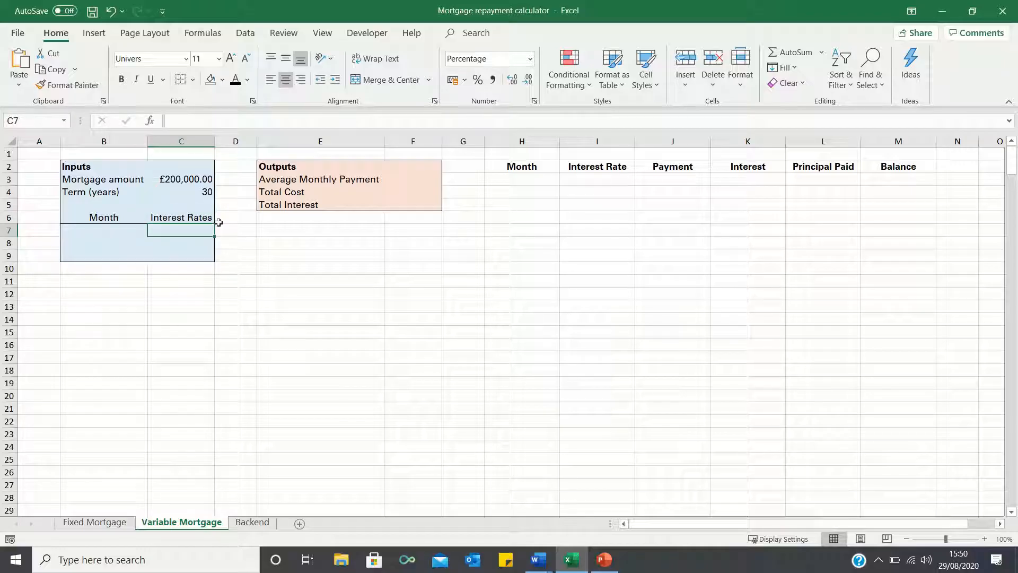
click(103, 230)
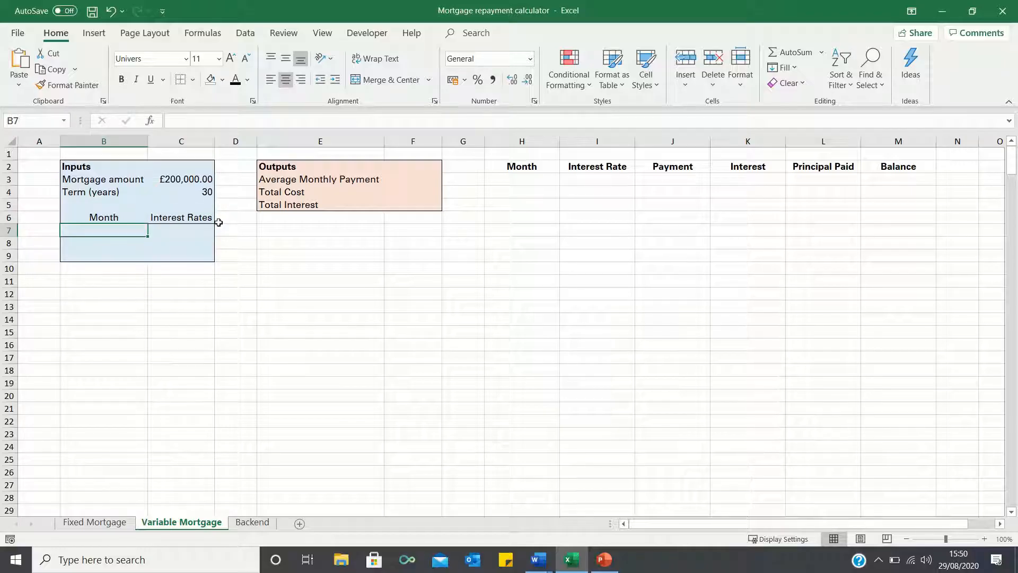
text(3%)
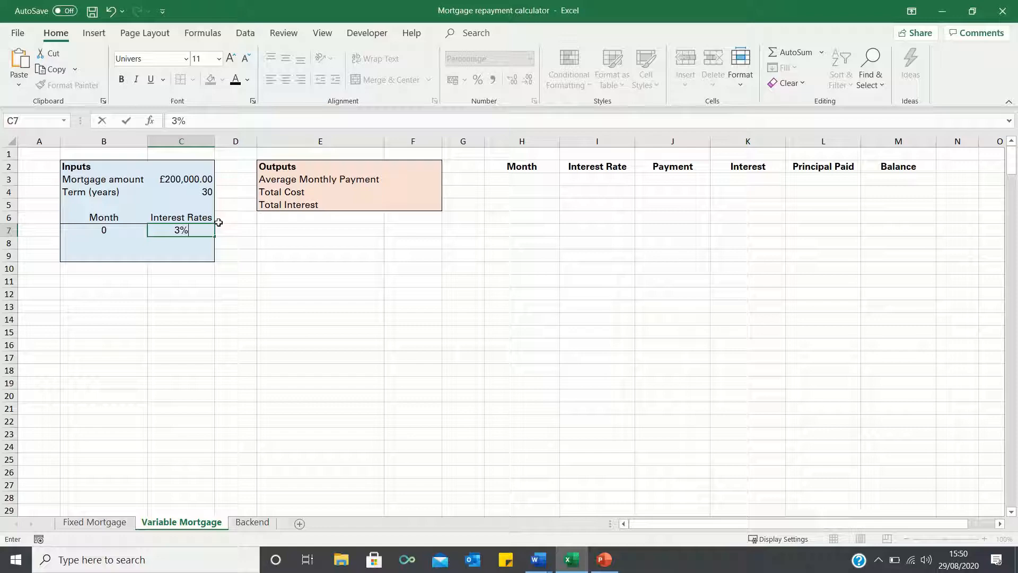
key(Return)
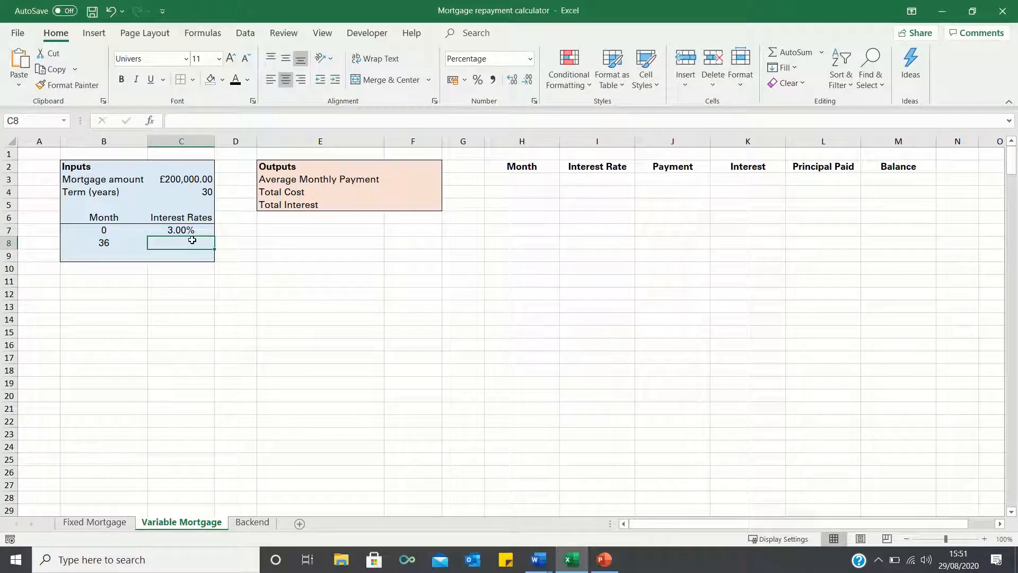
text(6%)
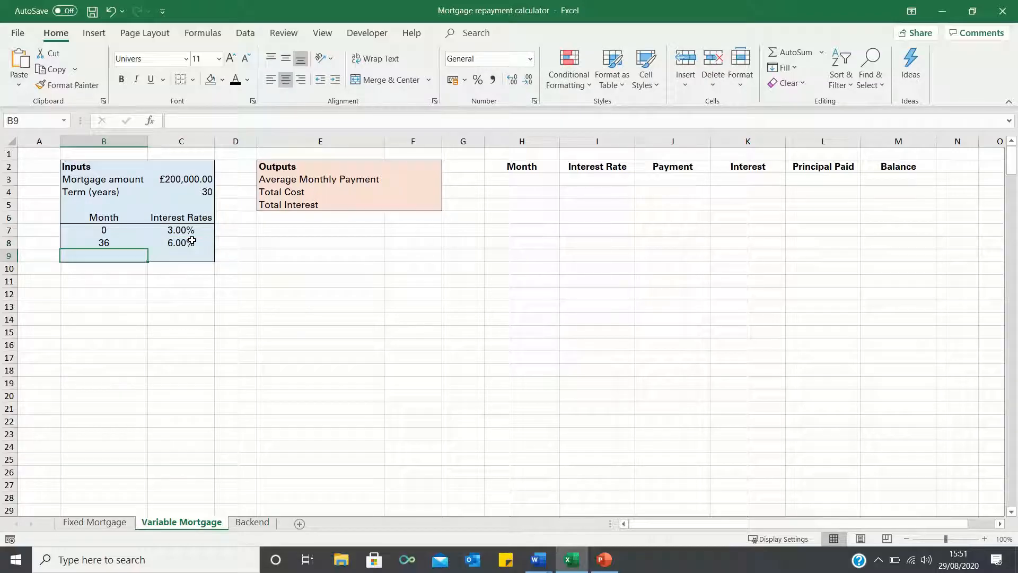
text(60)
click(180, 256)
text(6.5)
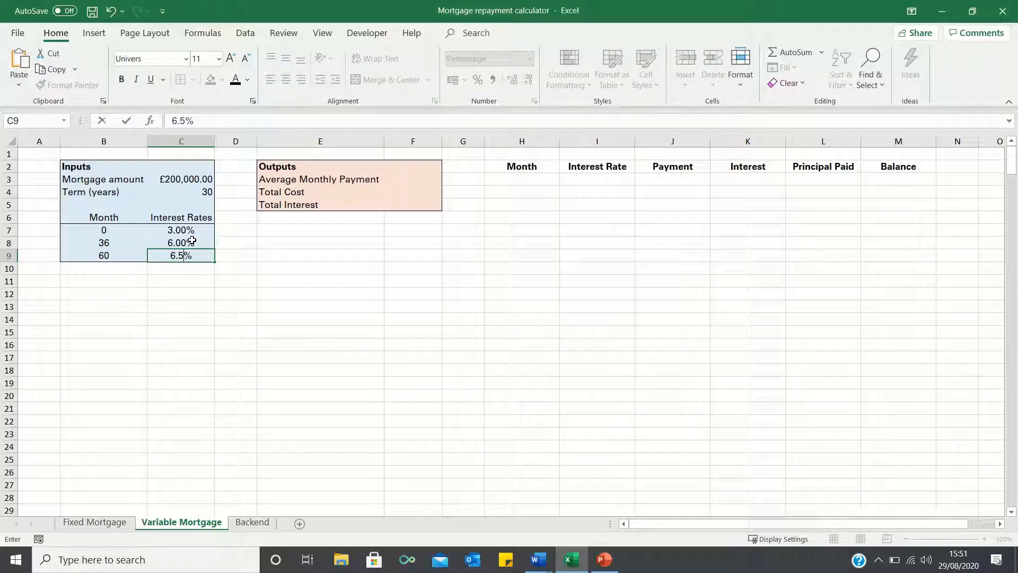
key(enter)
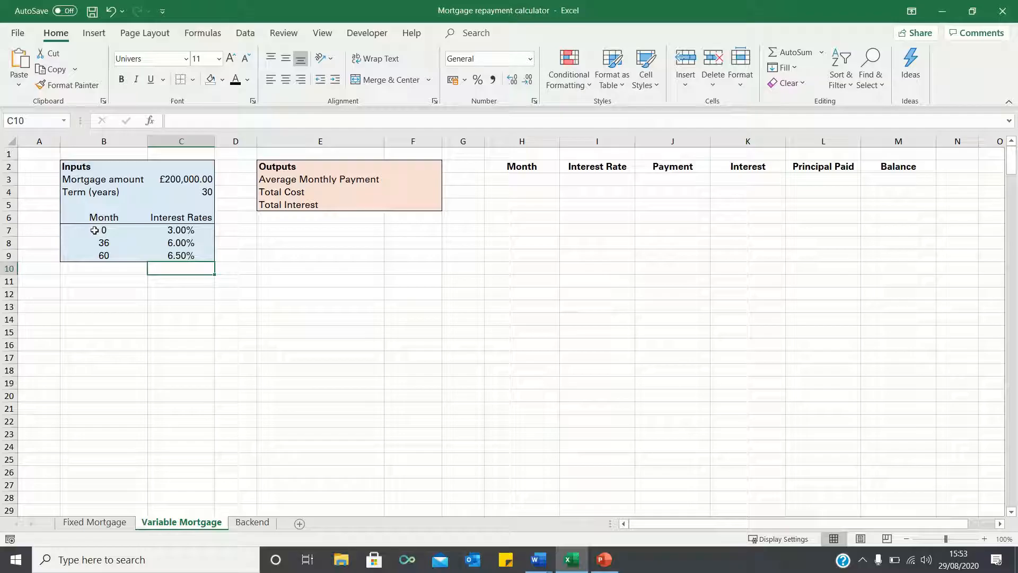
mouse_move(447, 262)
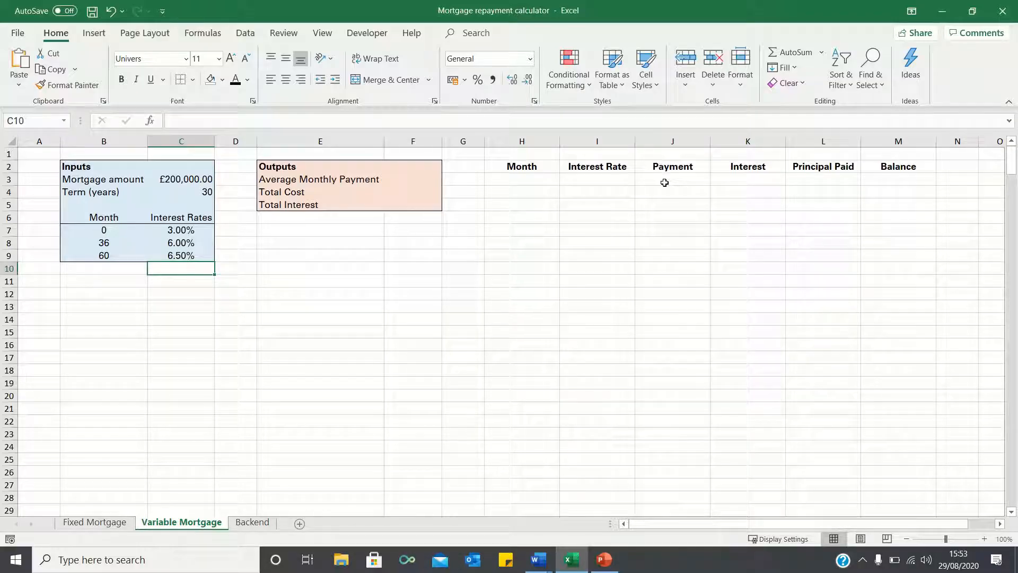
mouse_move(155, 239)
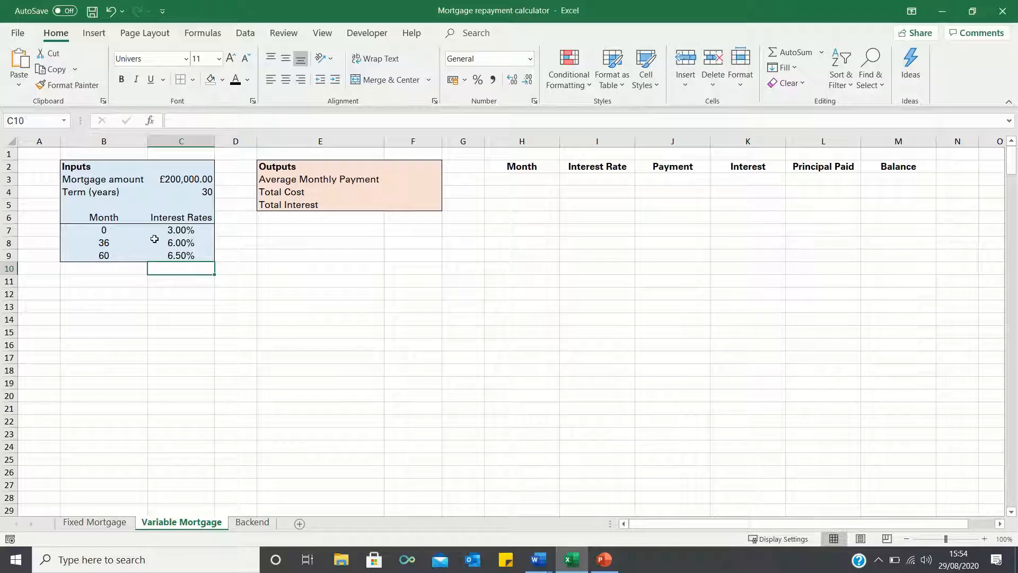
mouse_move(361, 180)
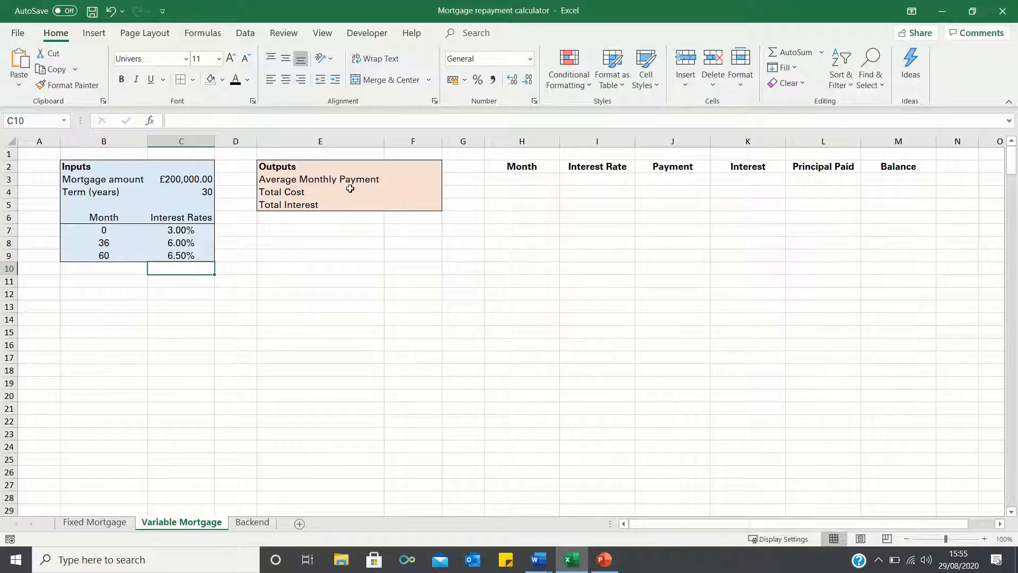
mouse_move(303, 196)
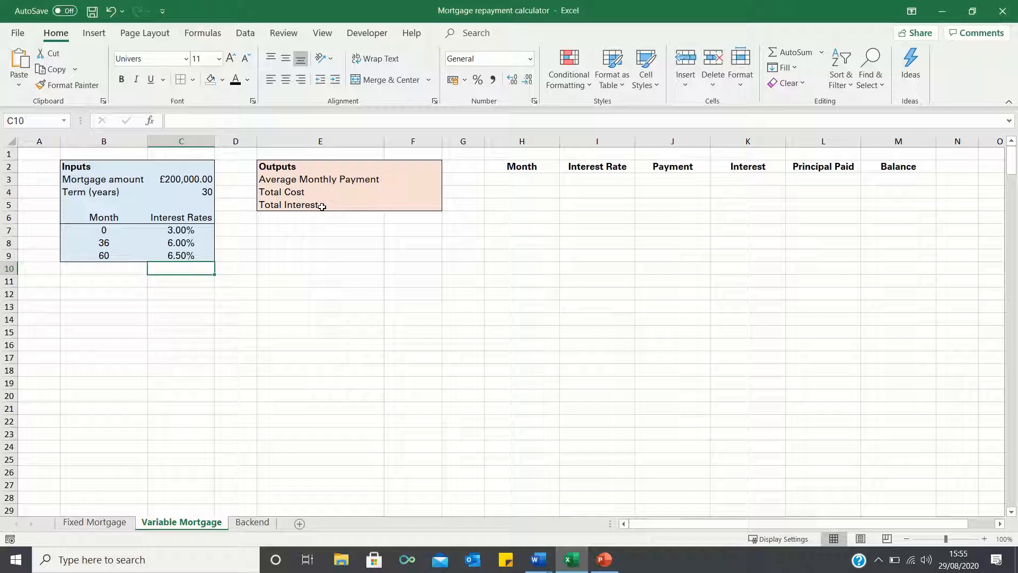
mouse_move(514, 167)
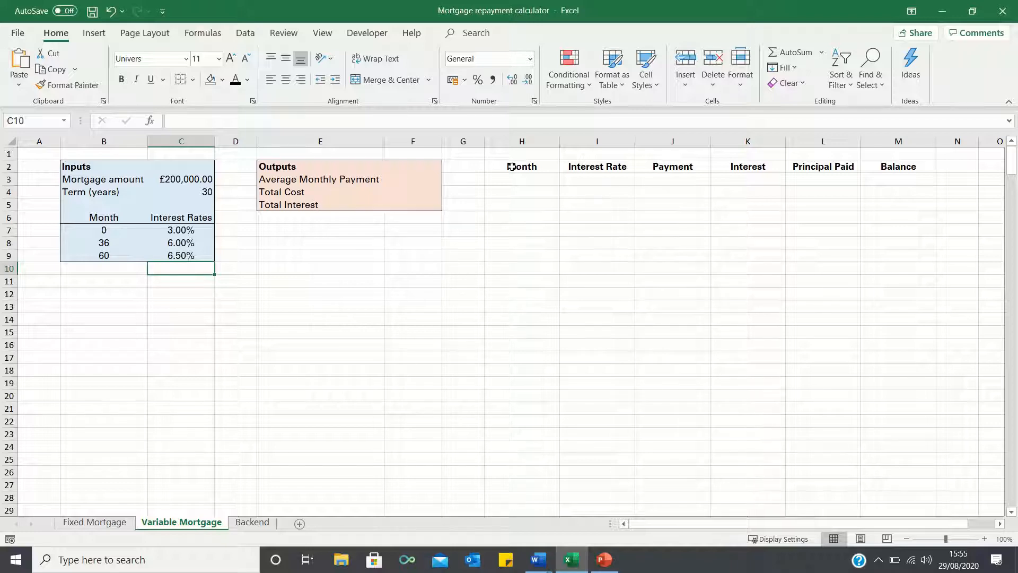
click(522, 178)
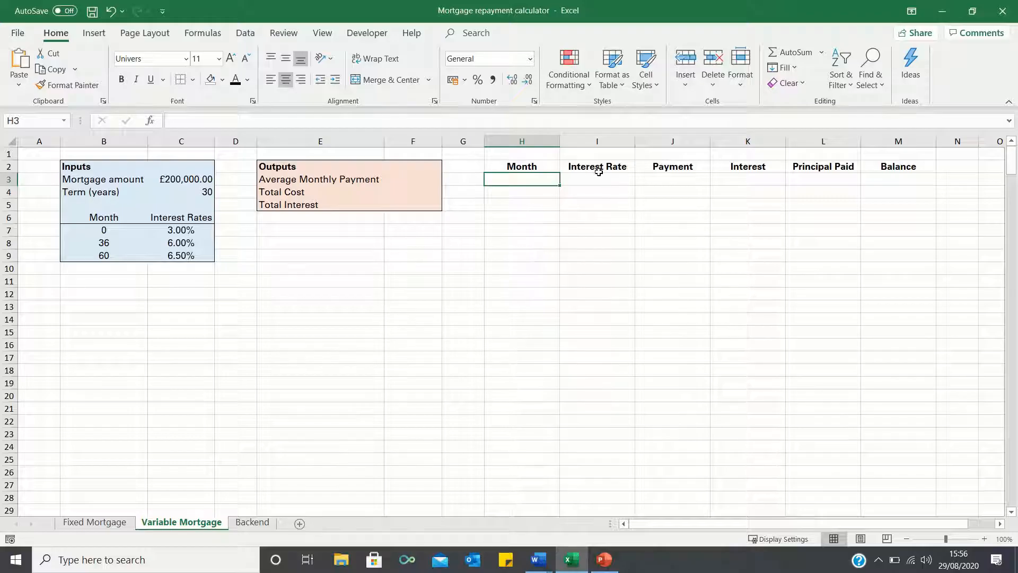
mouse_move(602, 158)
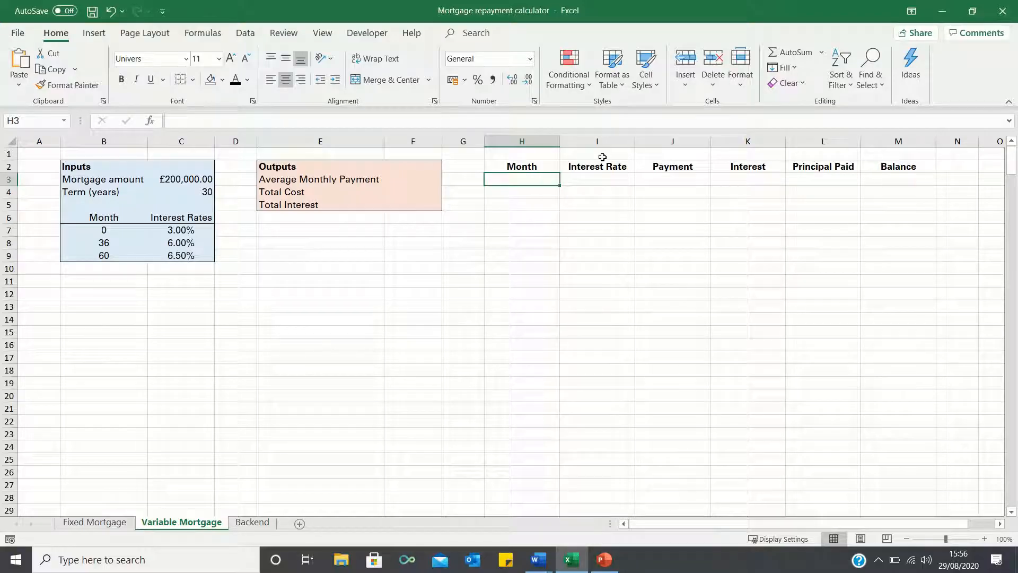
mouse_move(658, 161)
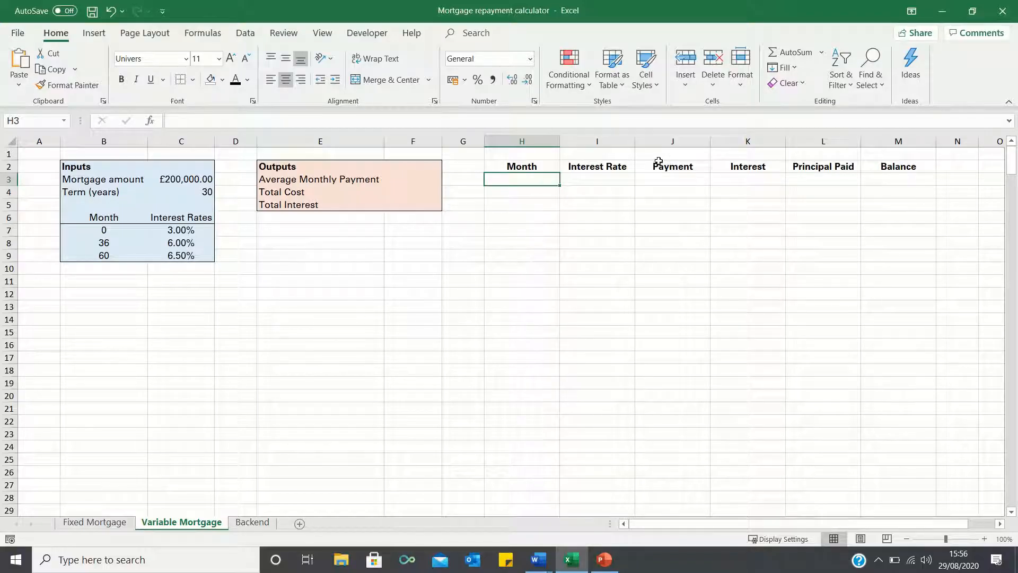
mouse_move(755, 161)
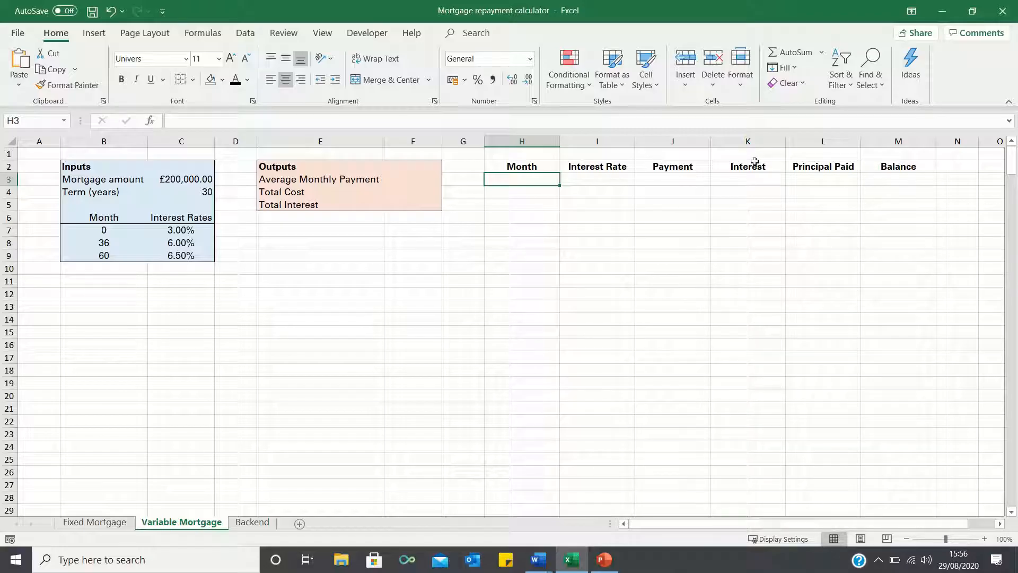
mouse_move(809, 163)
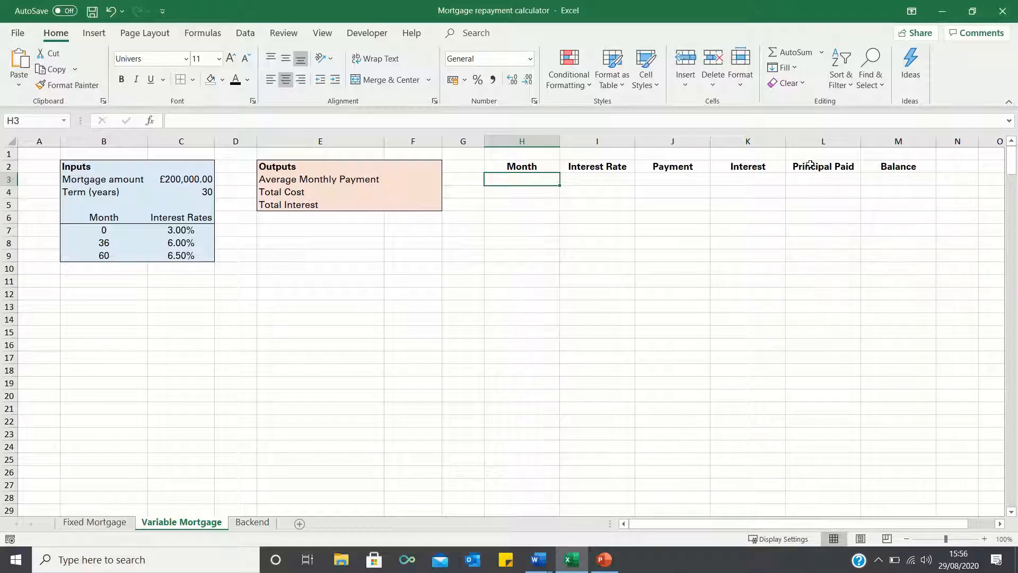
mouse_move(895, 163)
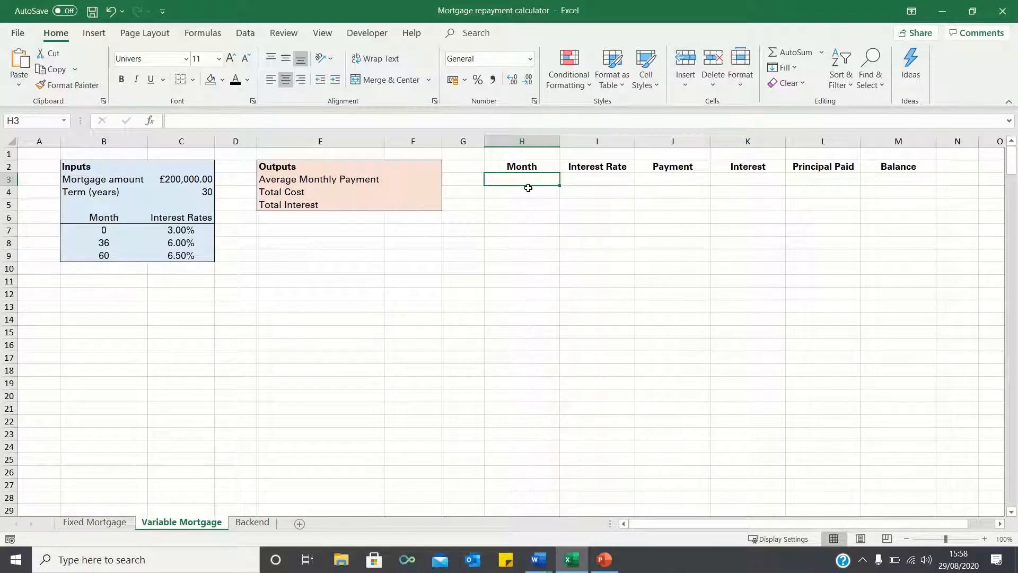
Start the Month column at 0 with =H3+1 copied down to row 362.
text(0)
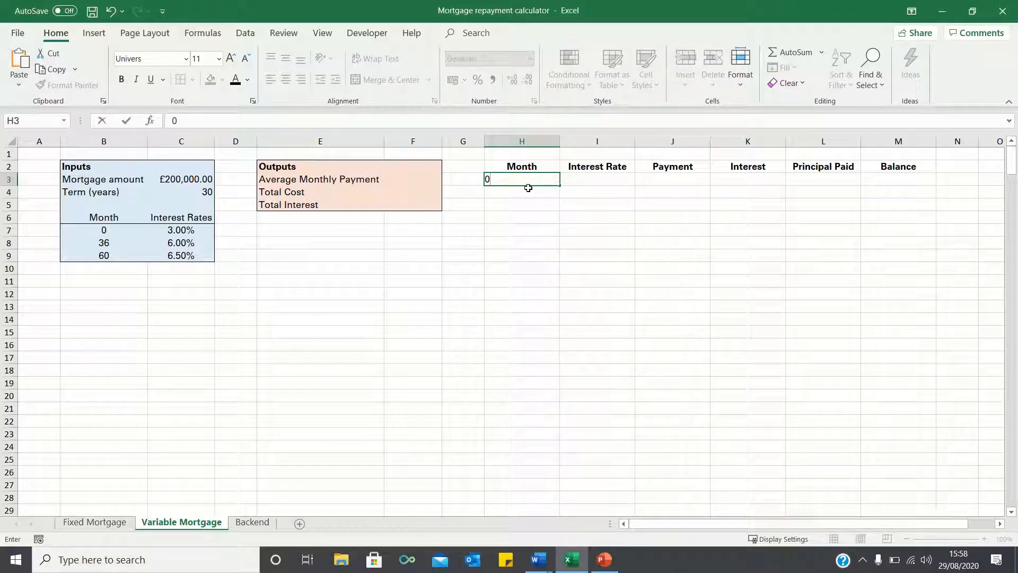
text(=H3+)
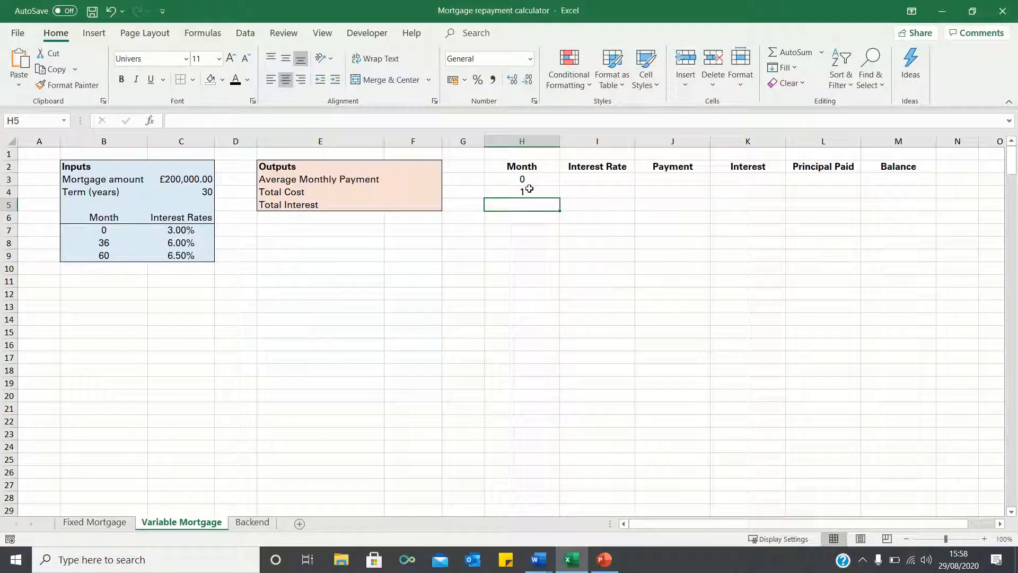
click(522, 191)
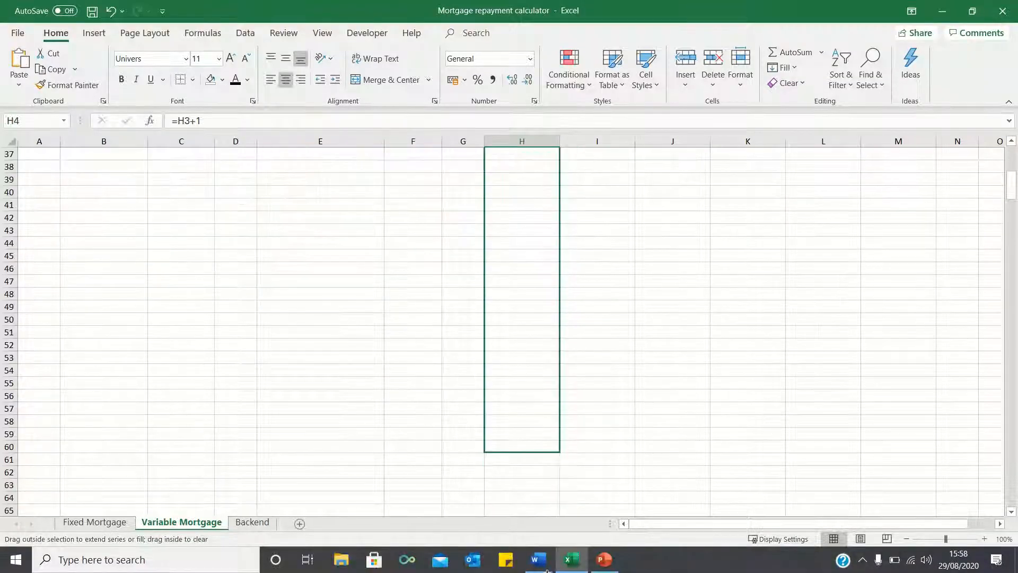
scroll(down, 3)
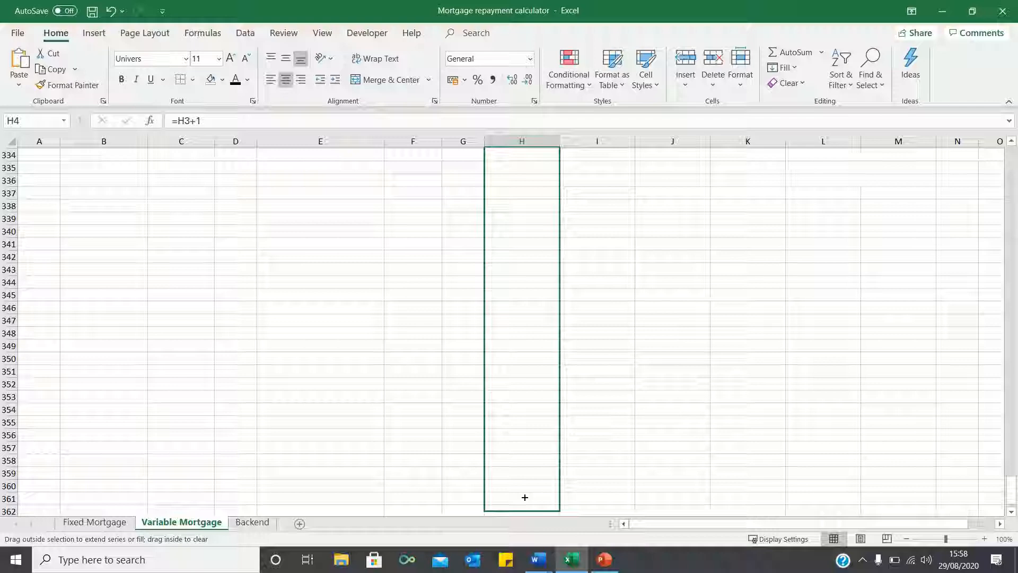
scroll(down, 3)
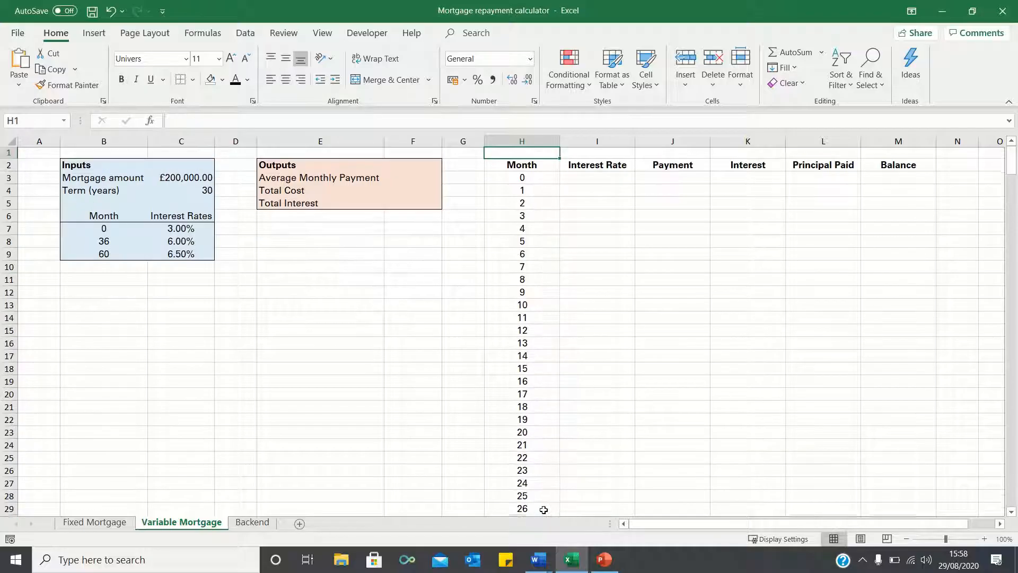
click(596, 178)
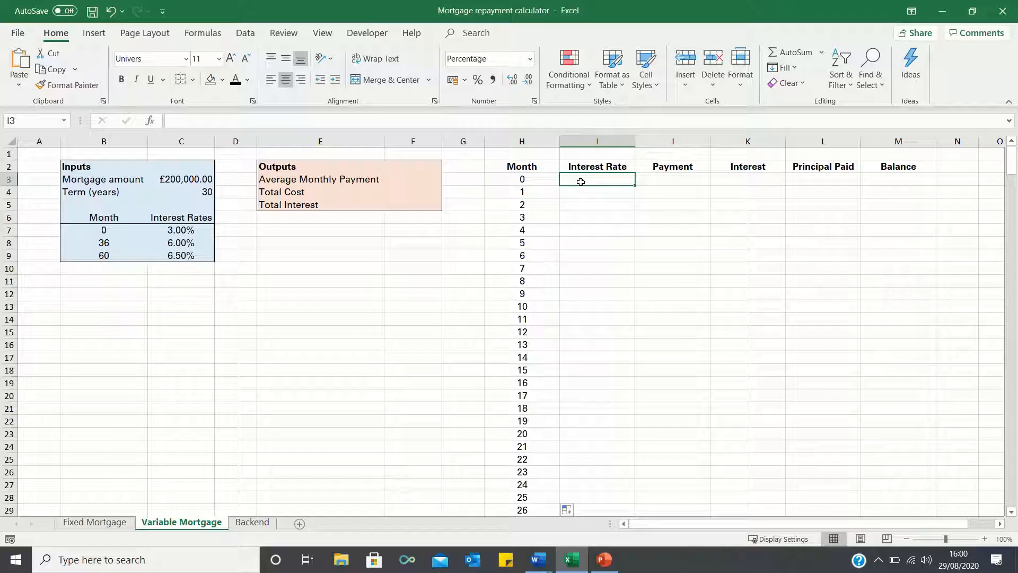
mouse_move(292, 217)
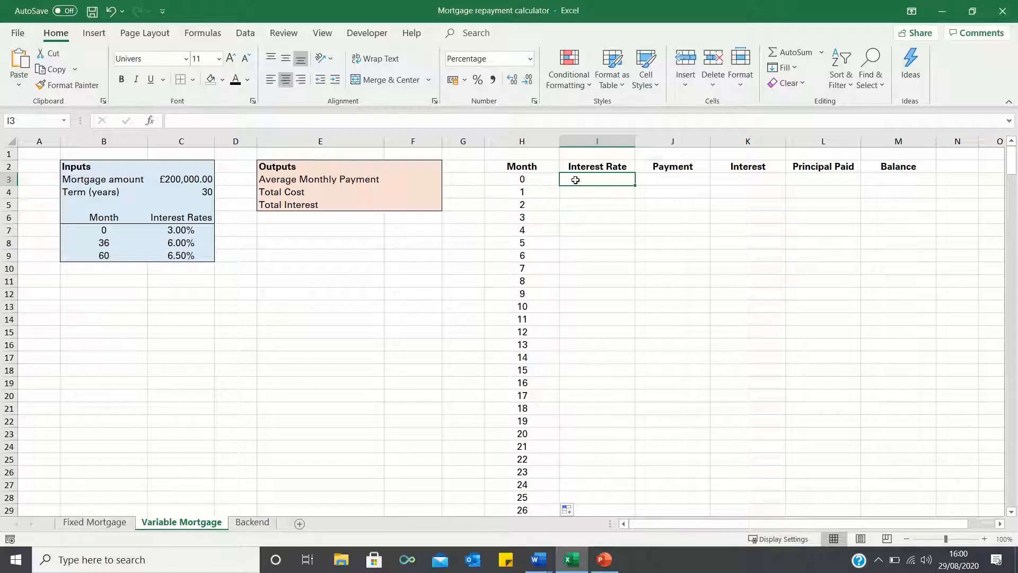
Build =VLOOKUP(H3,$B$7:$C$9,2,TRUE) in I3 to look up each month's rate.
text(=vloo)
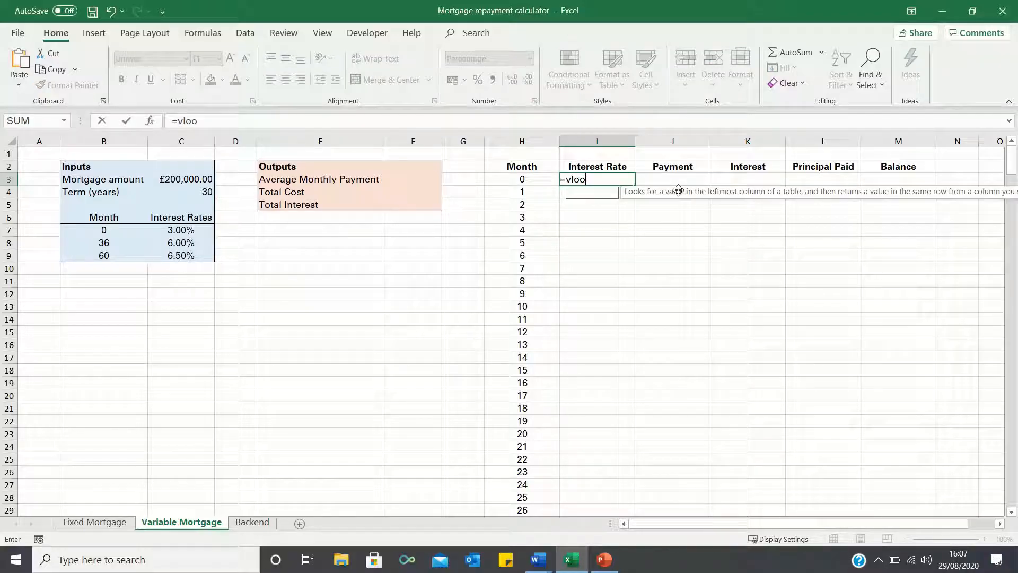
text(kup()
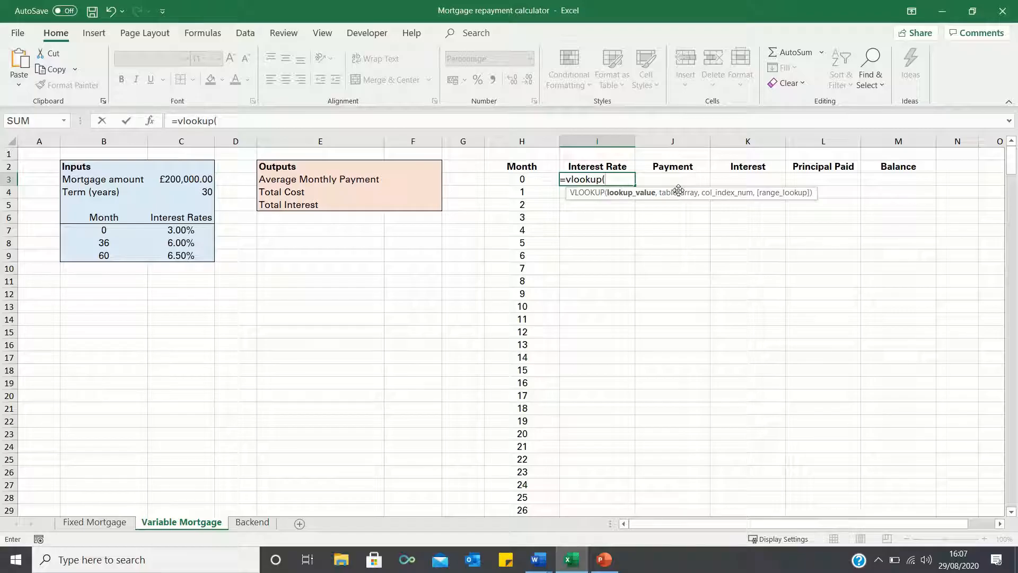
click(522, 179)
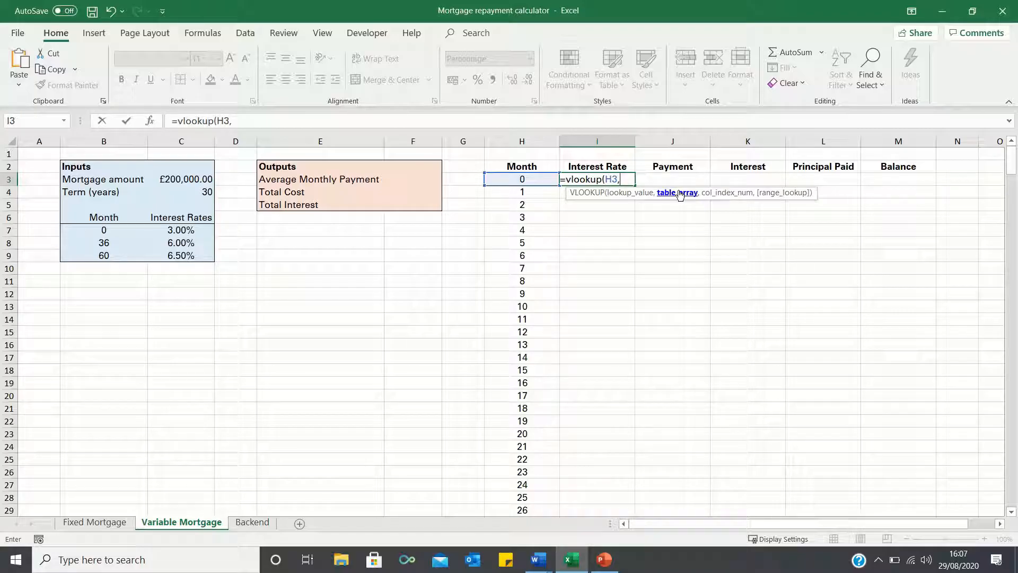
click(103, 231)
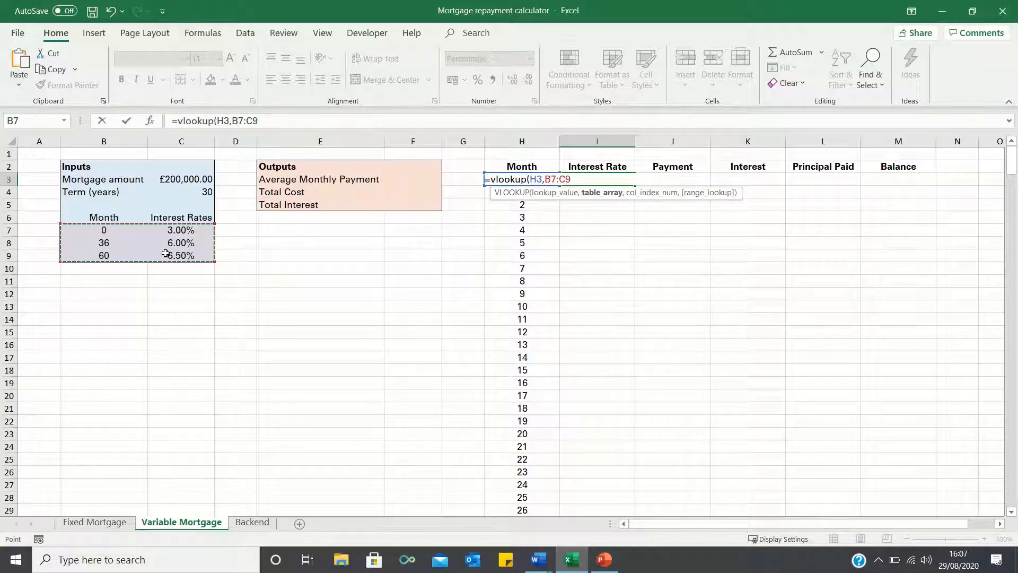
key(f4)
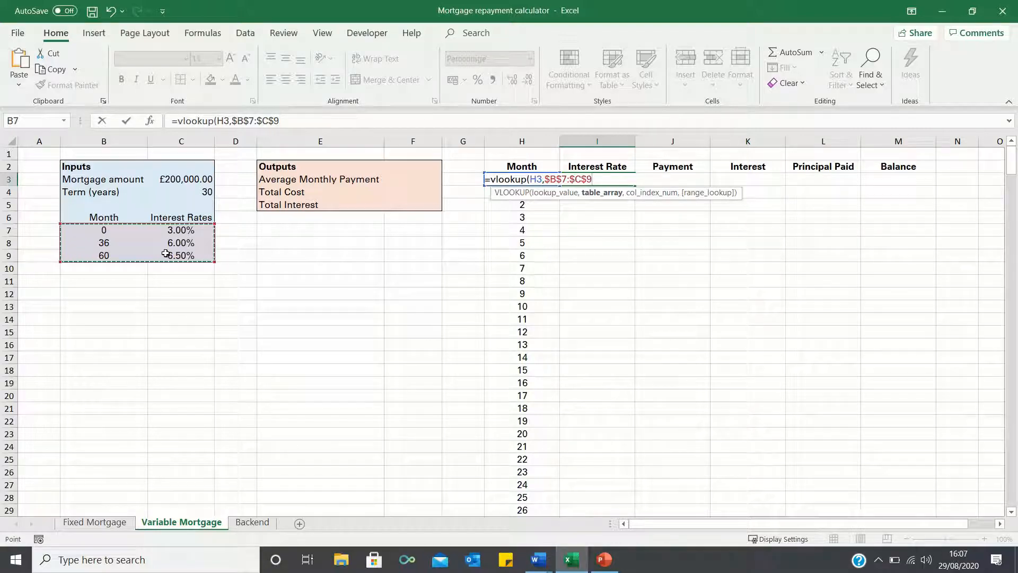
text(,)
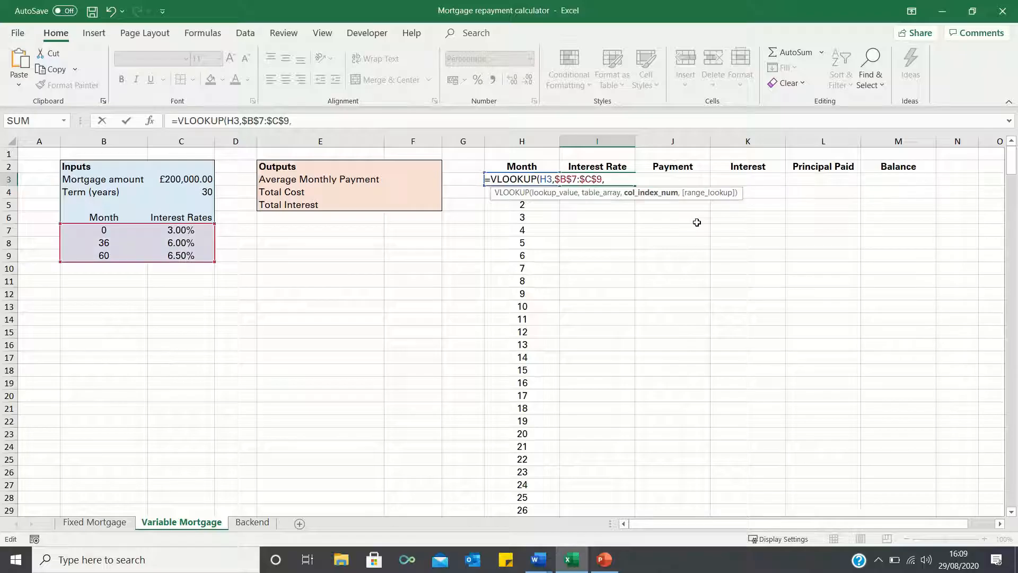
text(2)
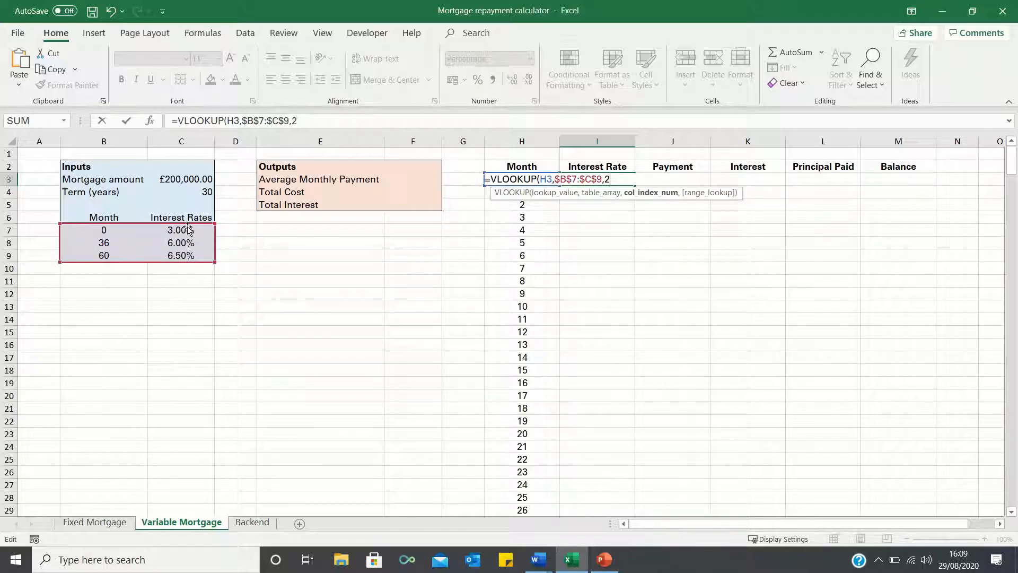
text(,true)
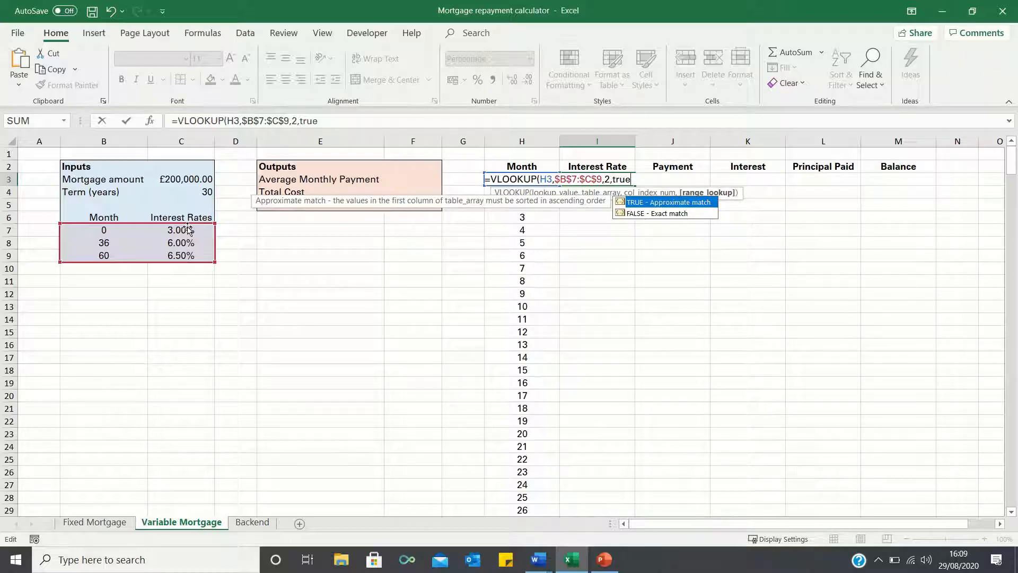
mouse_move(501, 213)
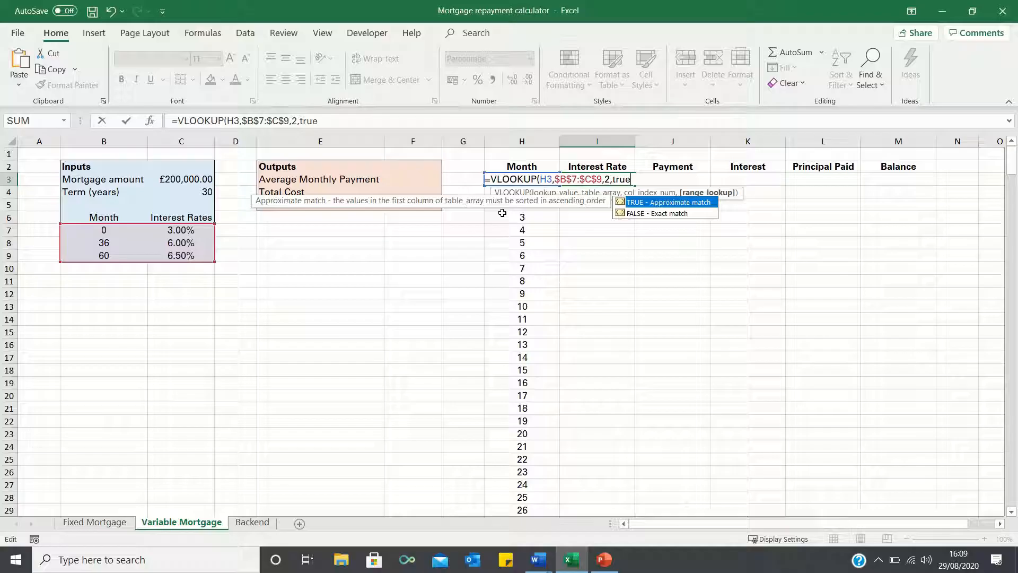
mouse_move(139, 232)
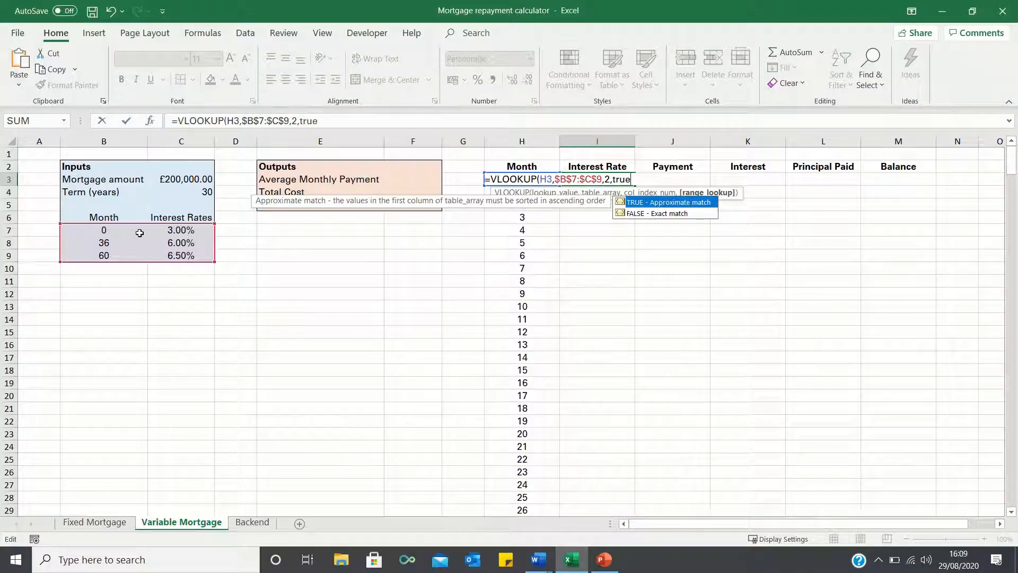
mouse_move(153, 237)
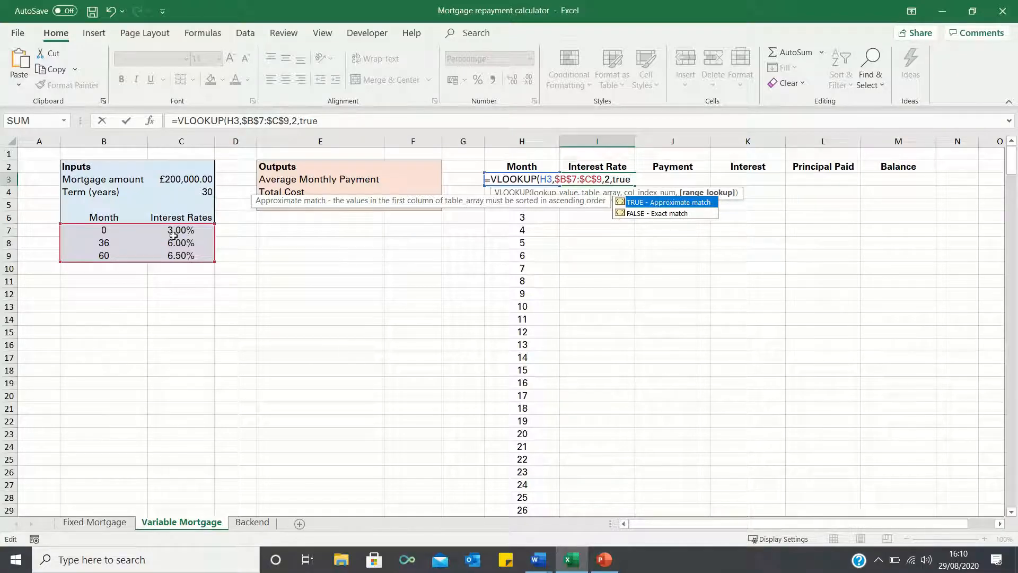
mouse_move(524, 217)
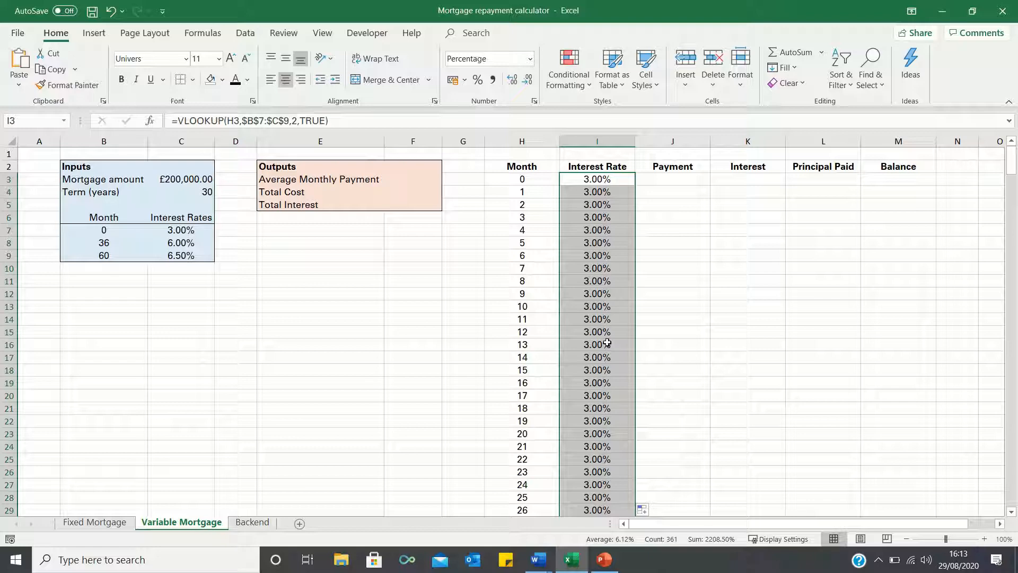
click(596, 344)
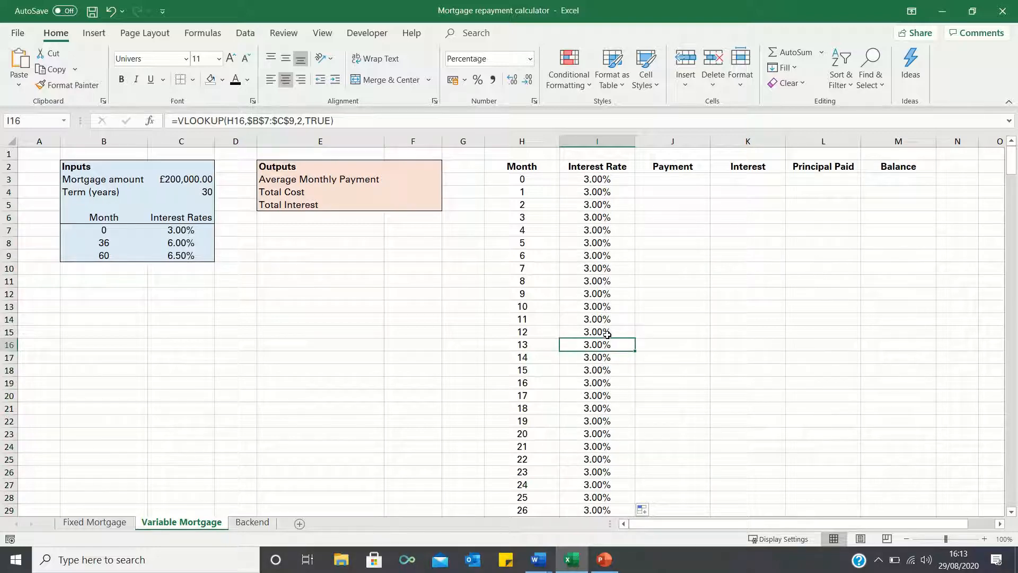
scroll(down, 3)
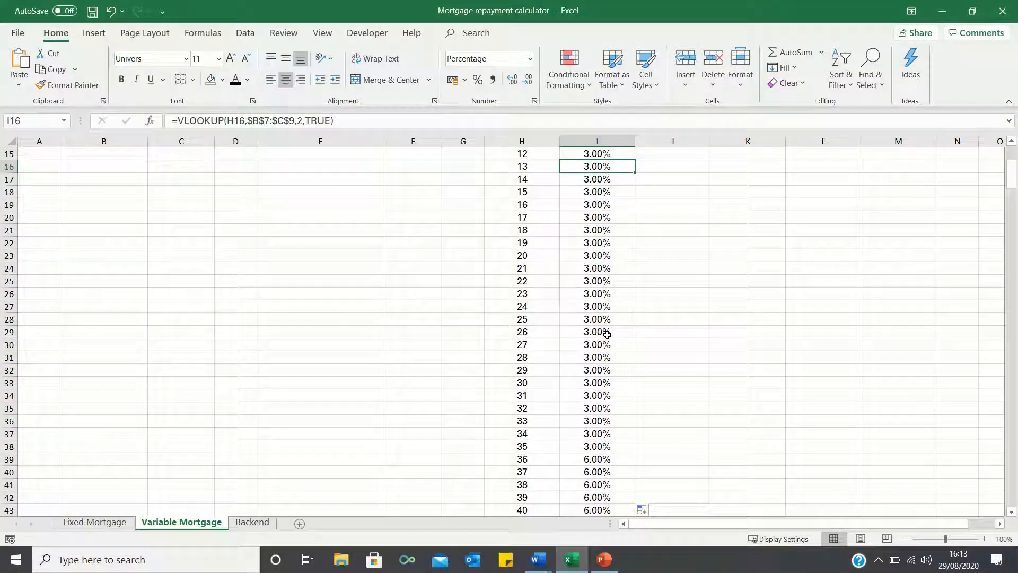
scroll(down, 3)
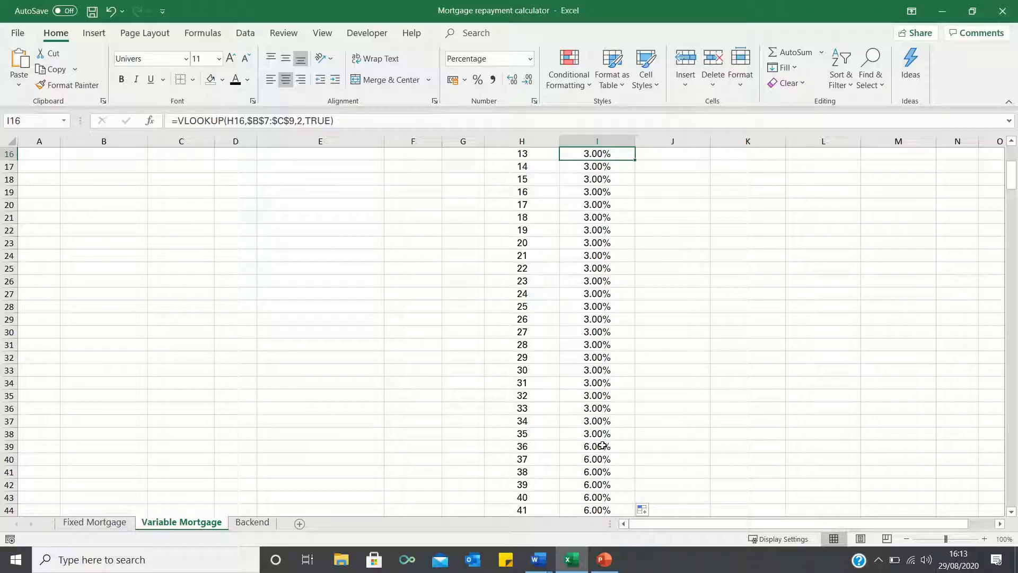
scroll(down, 3)
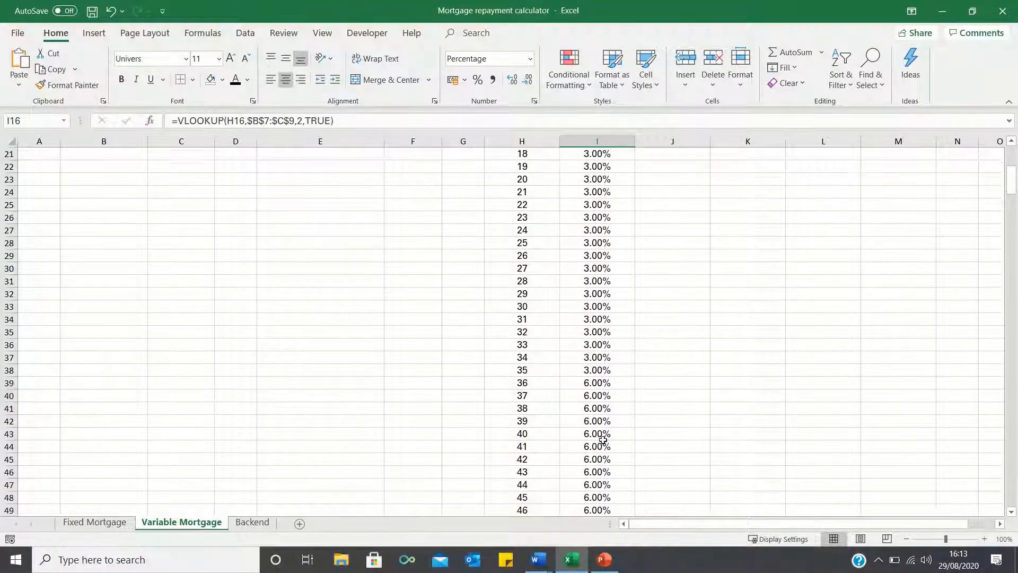
scroll(down, 3)
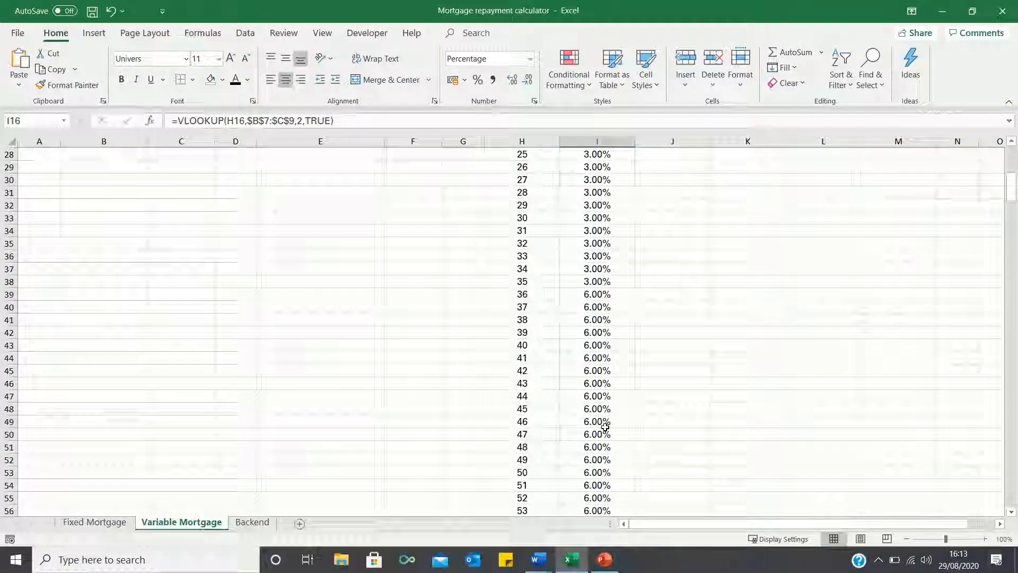
scroll(down, 3)
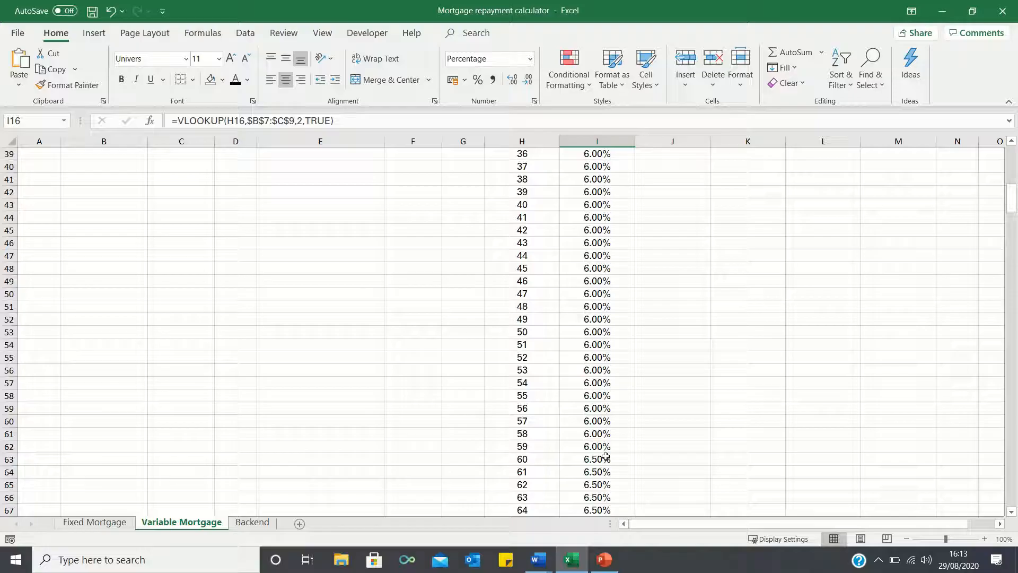
scroll(up, 3)
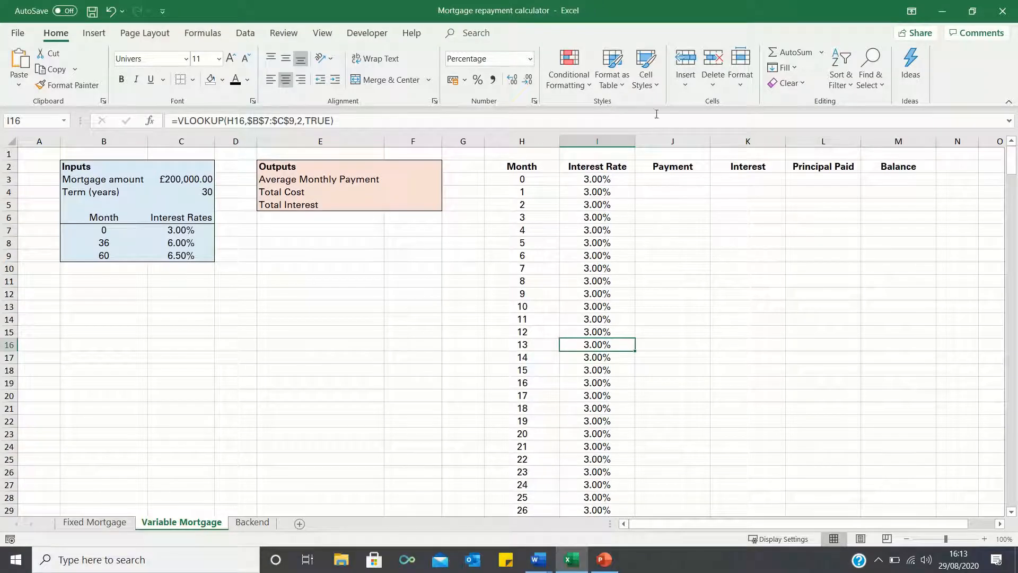
click(672, 180)
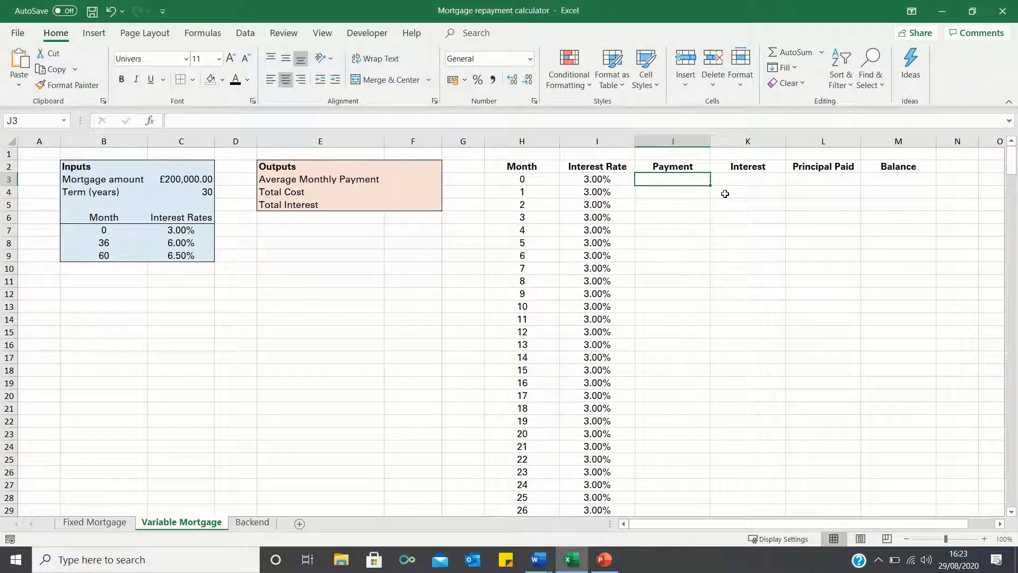
Set the month 0 Balance to =C3 (£200,000) and begin a PMT formula in J4.
click(898, 179)
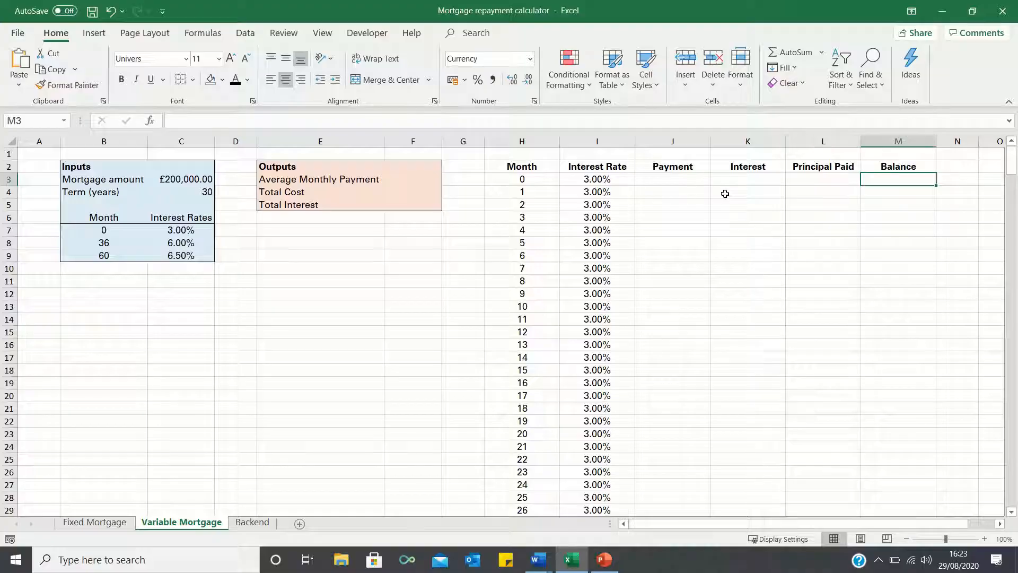
click(181, 179)
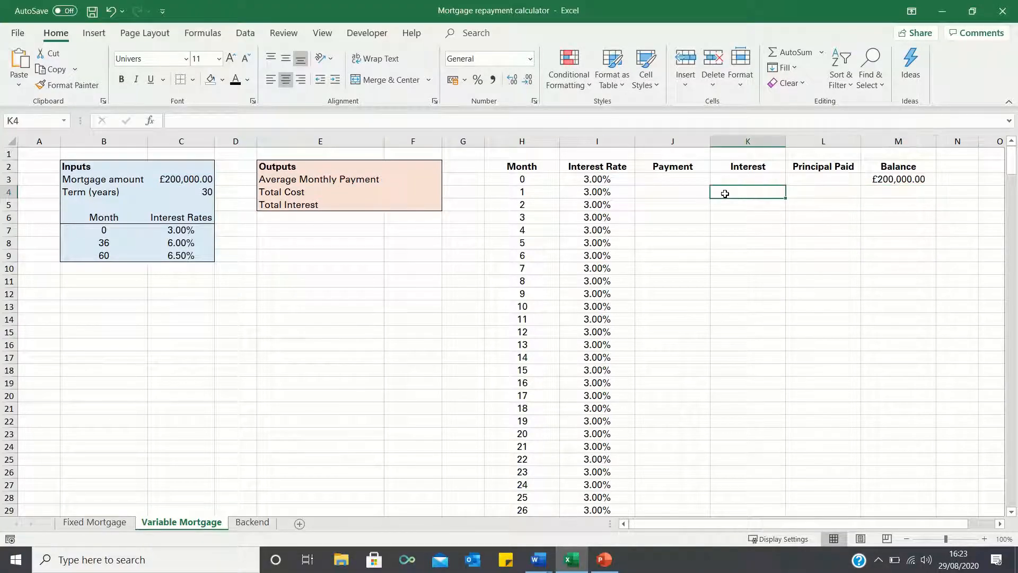
text(=pmt()
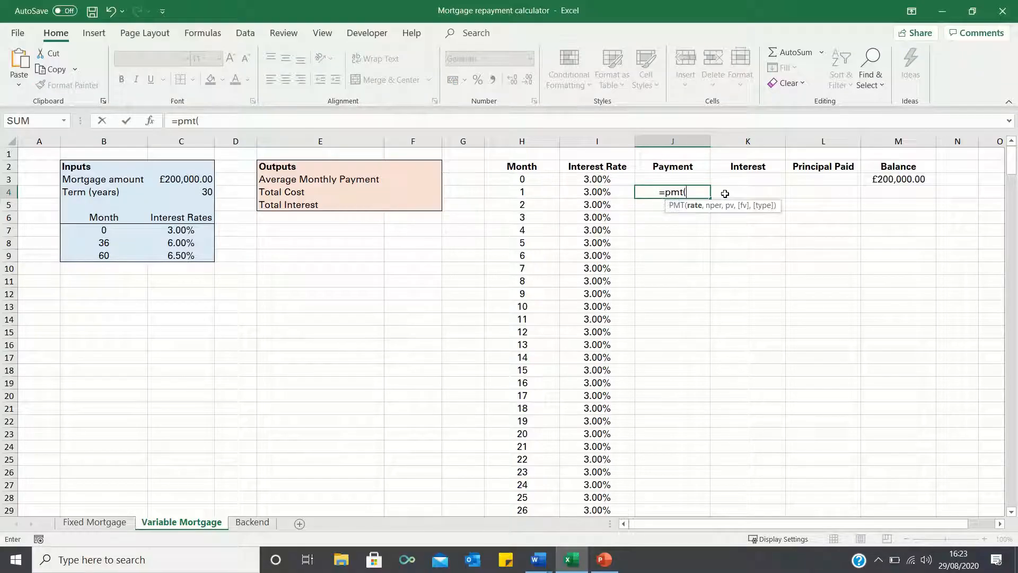
Complete J4 as =PMT(I4/12,361-H4,M3), giving a month 1 payment of £843.21.
click(596, 192)
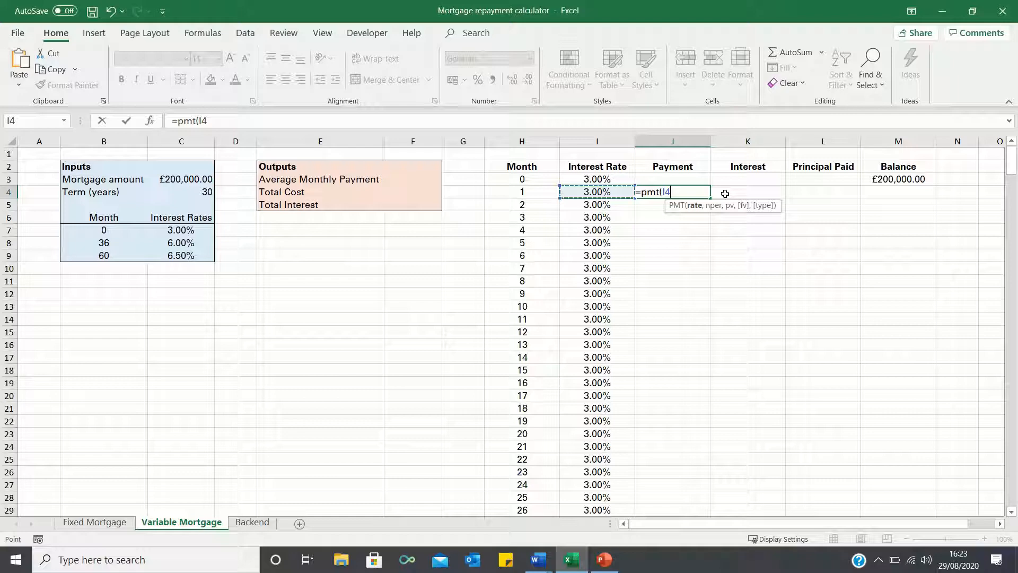
text(/1)
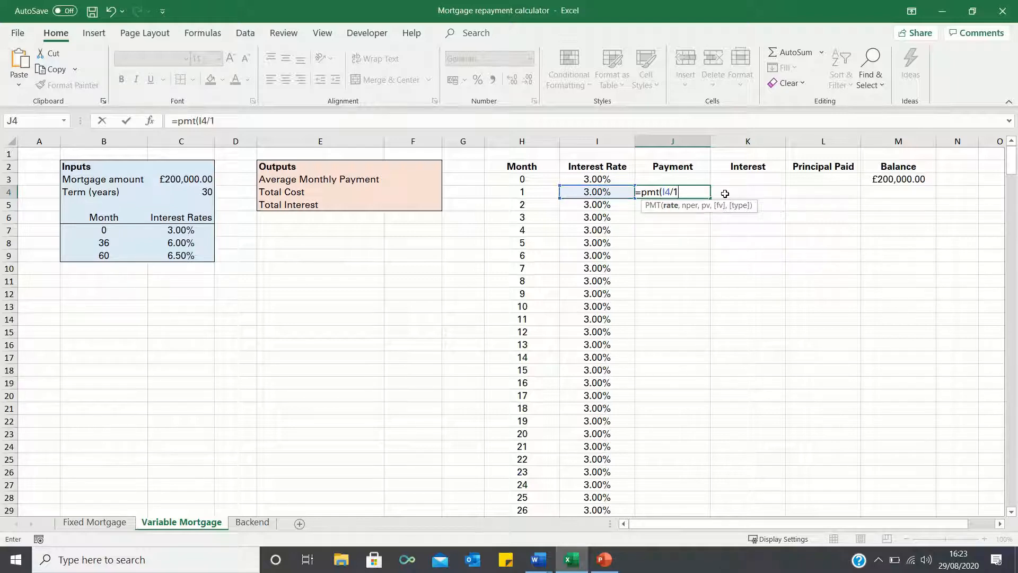
text(2)
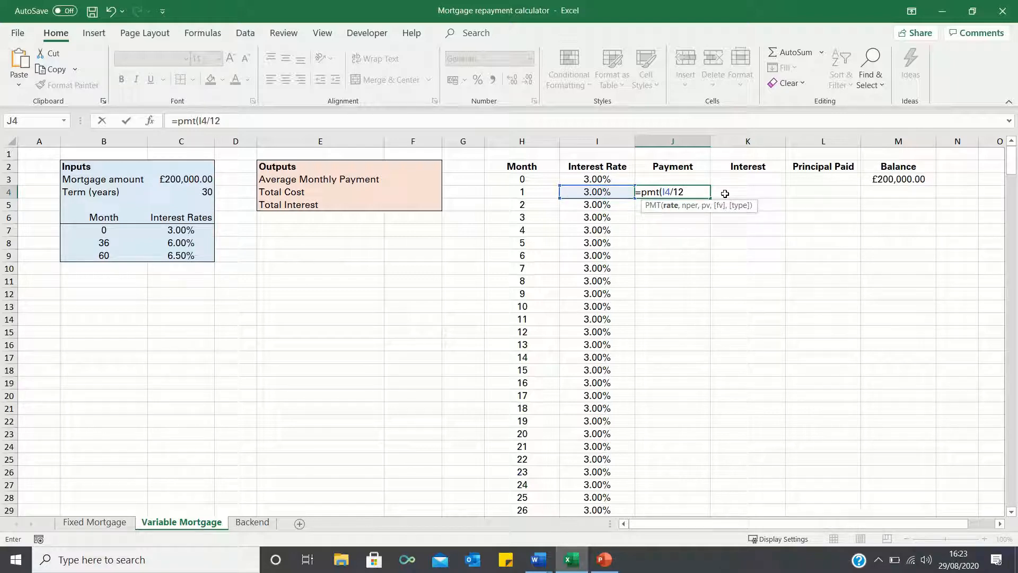
text(,)
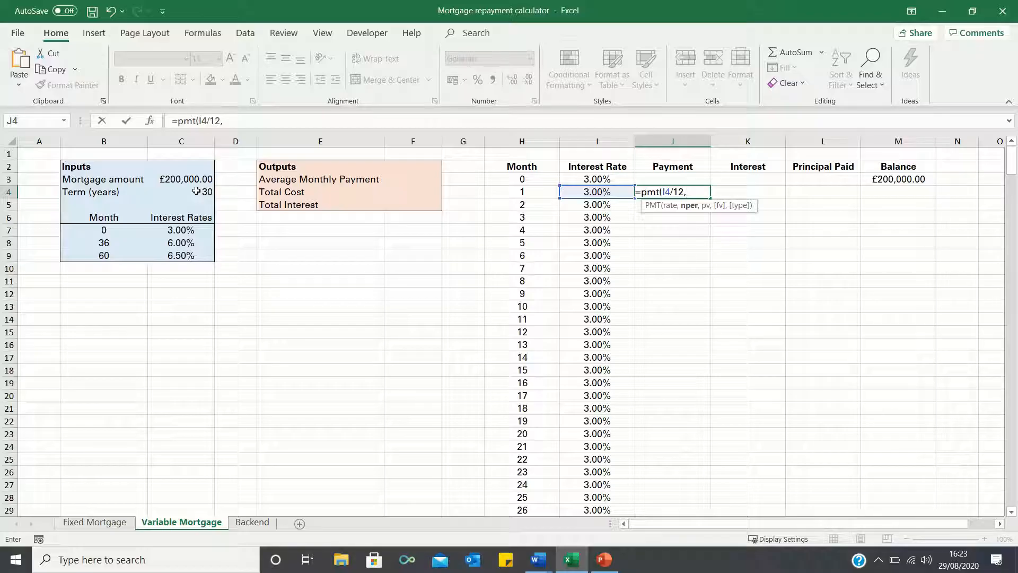
text(361)
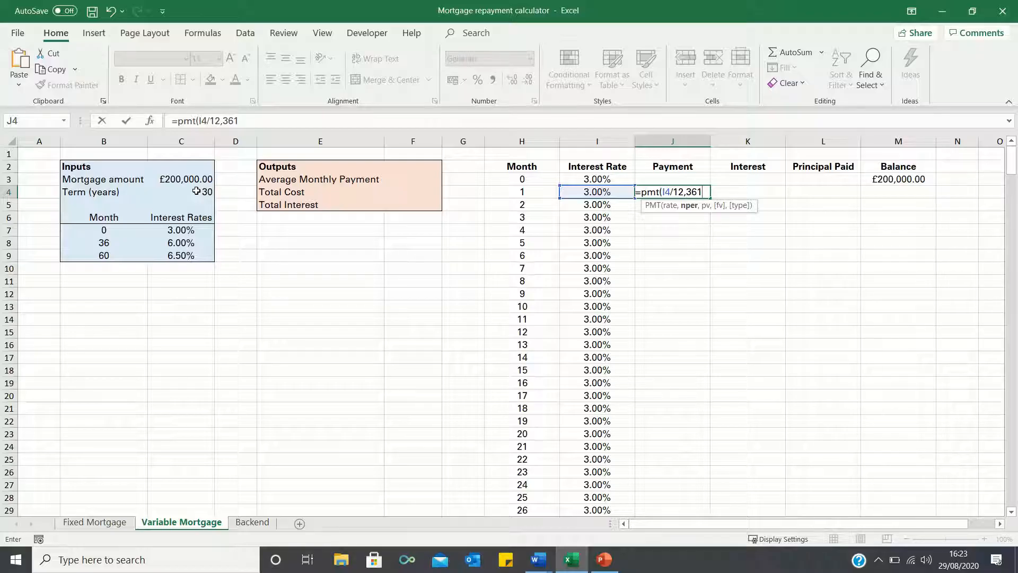
click(522, 192)
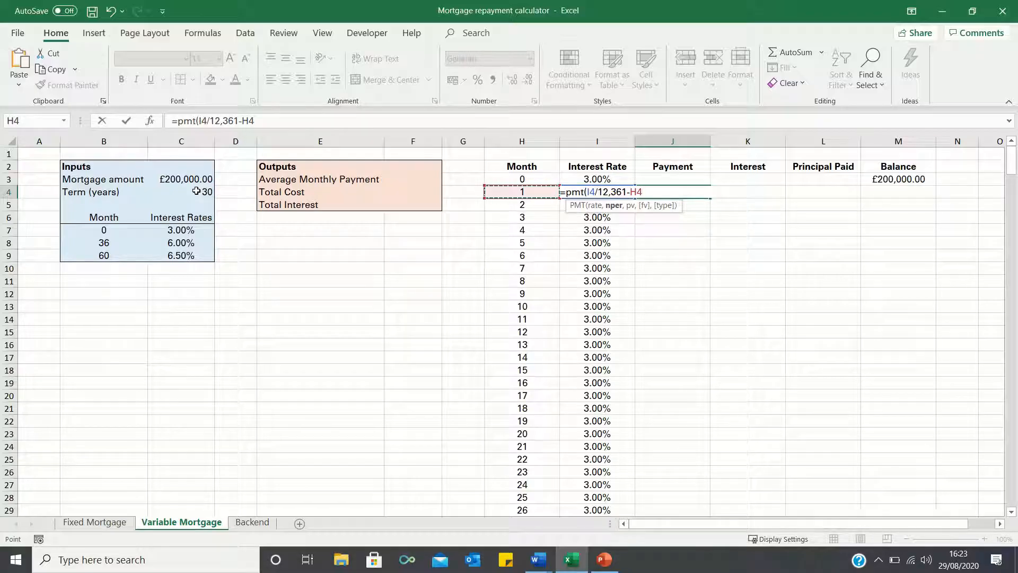
text(,)
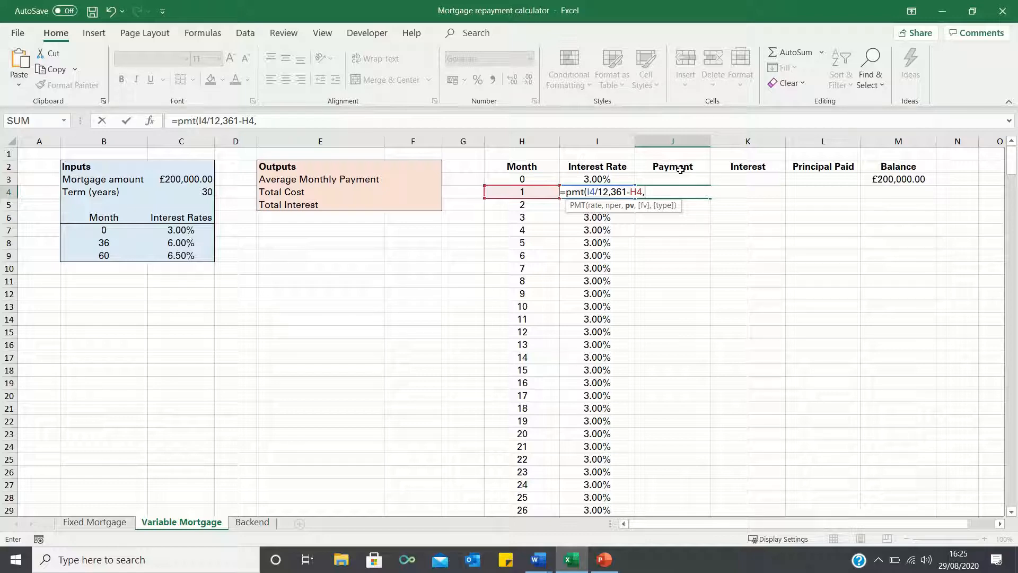
mouse_move(723, 237)
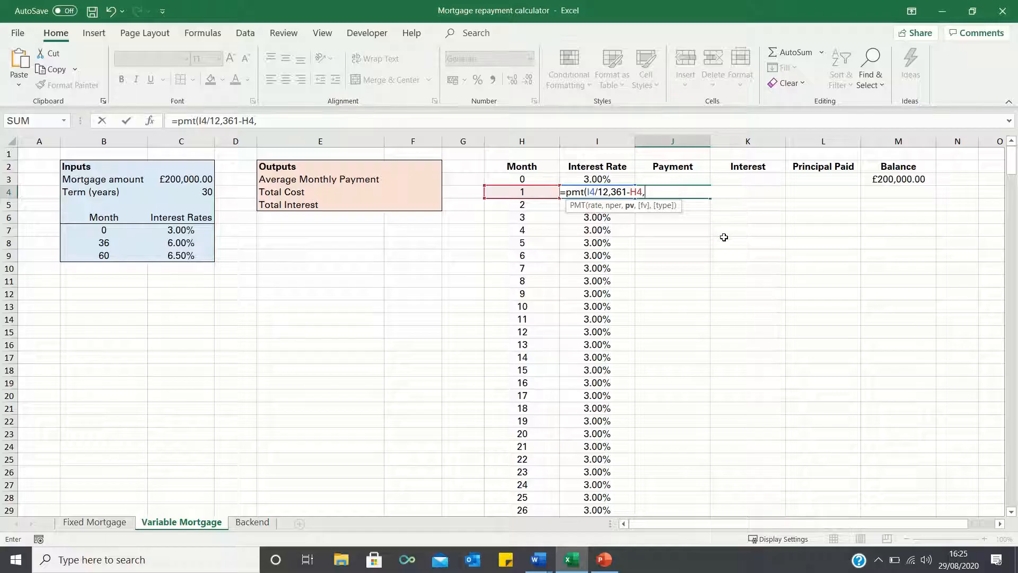
click(899, 178)
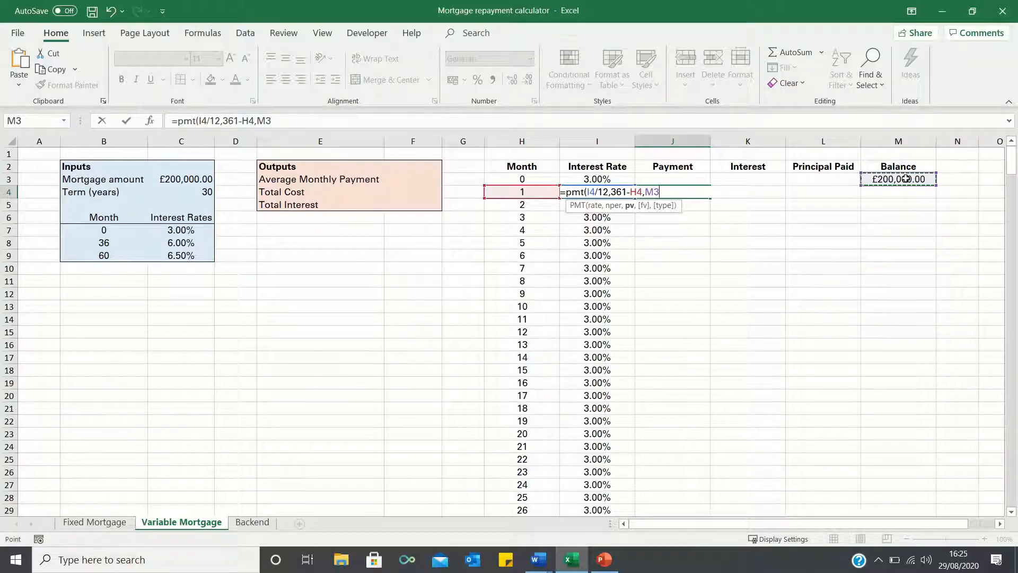
text())
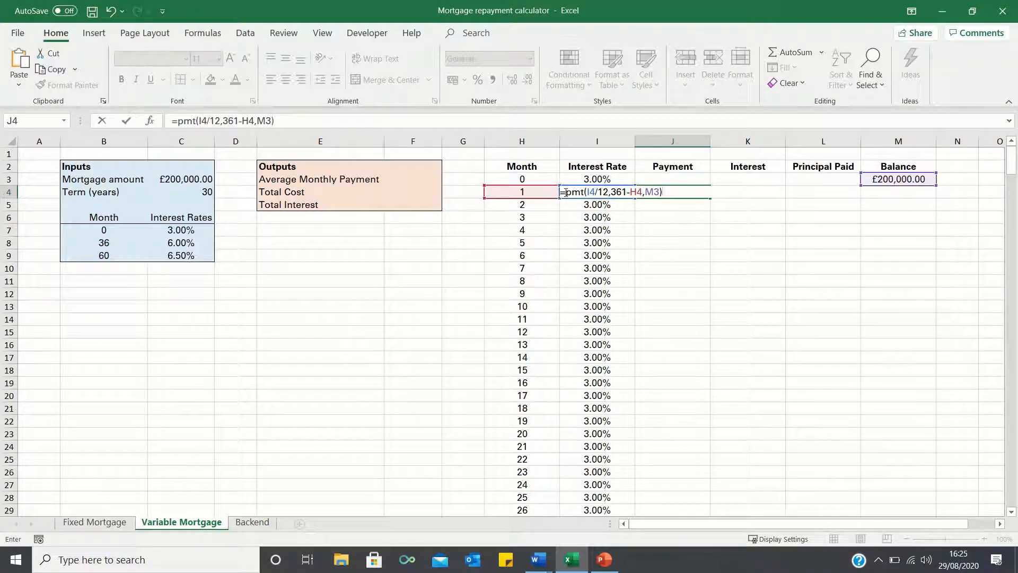
key(Return)
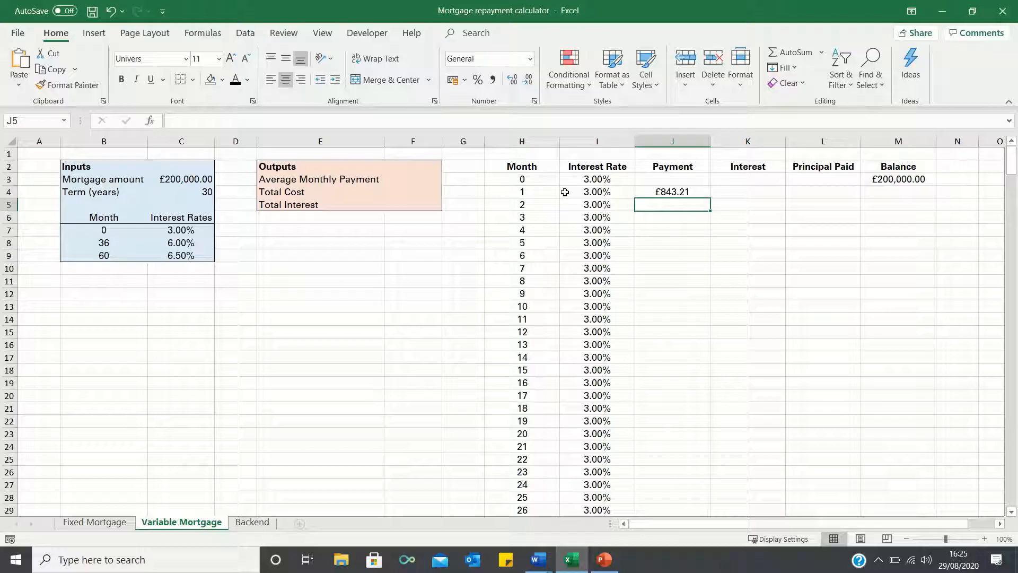
Compute month 1 Interest as =M3*I4/12 (£500.00) and move to Principal Paid.
click(746, 192)
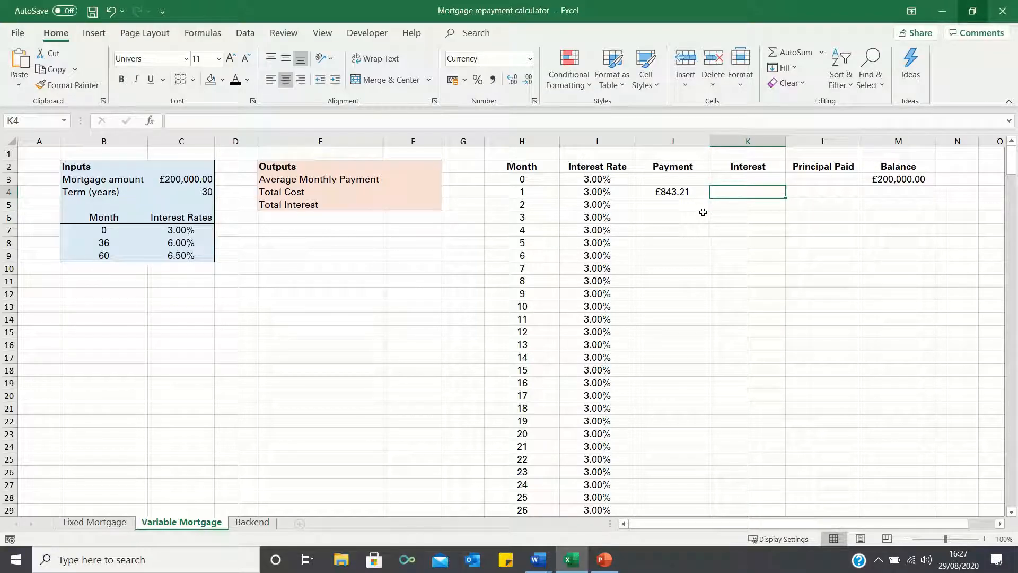
text(=K3)
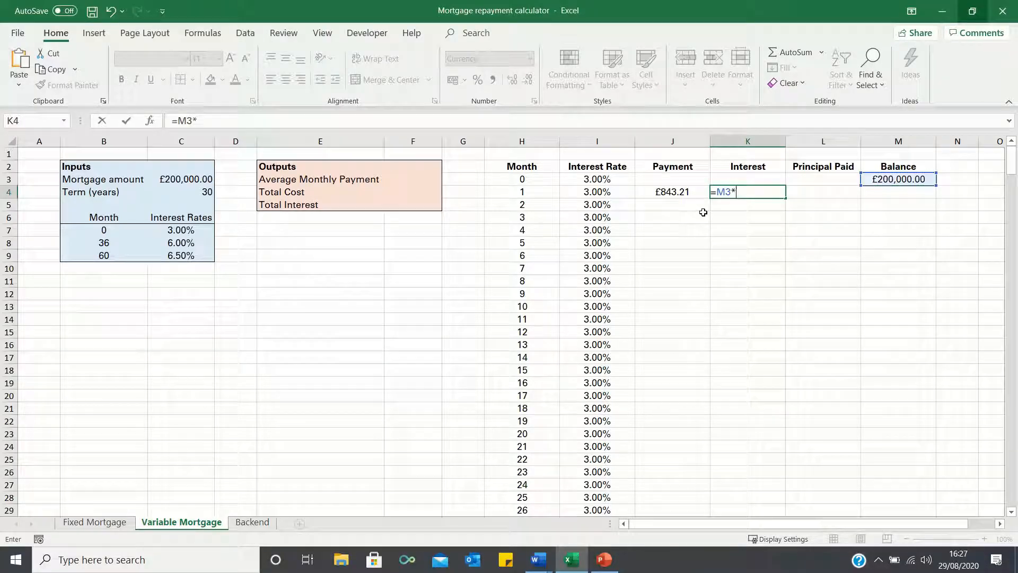
click(673, 192)
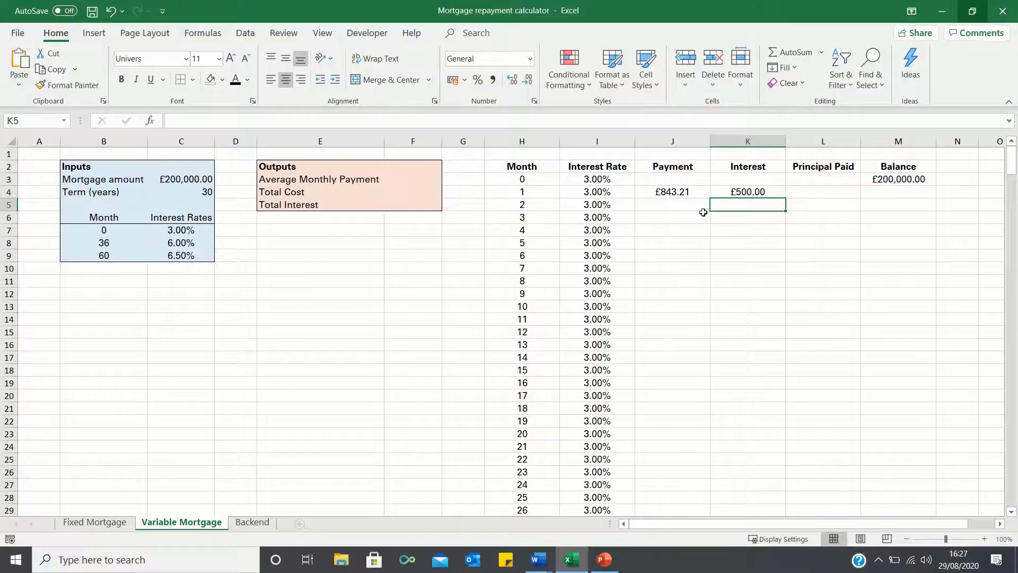
click(823, 192)
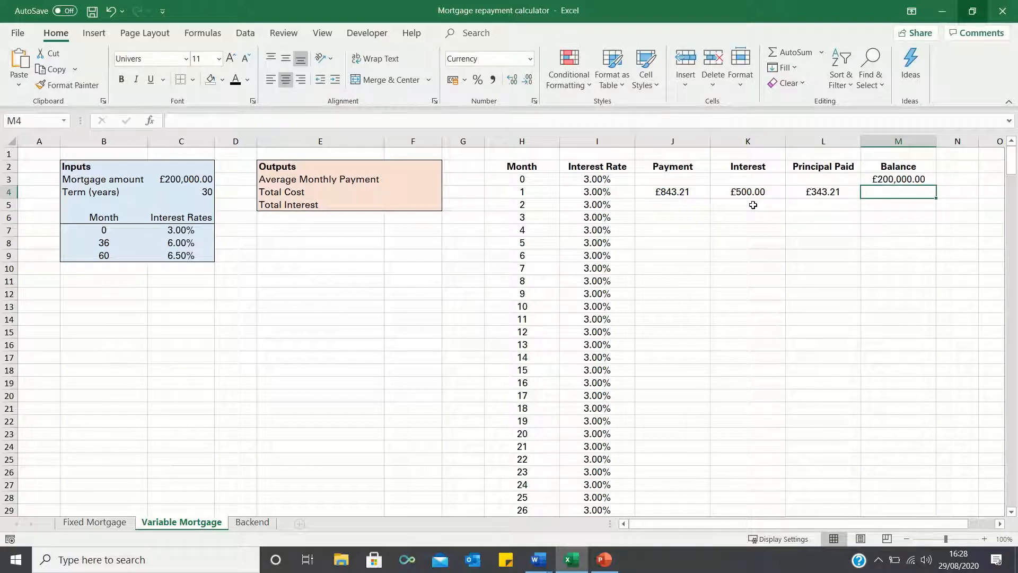
Enter the month 1 Principal Paid and Balance formulas and fill all four columns down.
text(=)
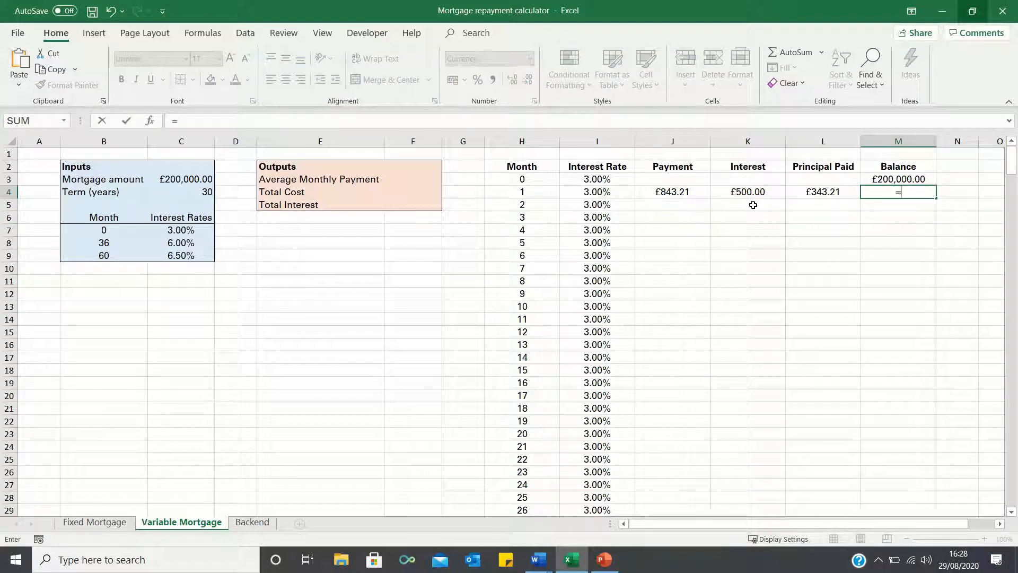
key(Return)
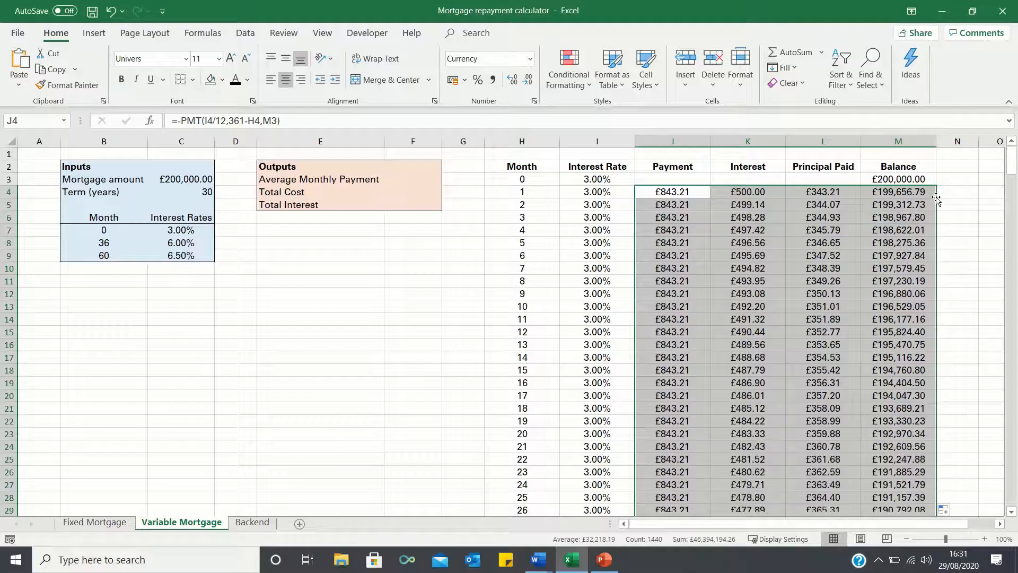
scroll(down, 3)
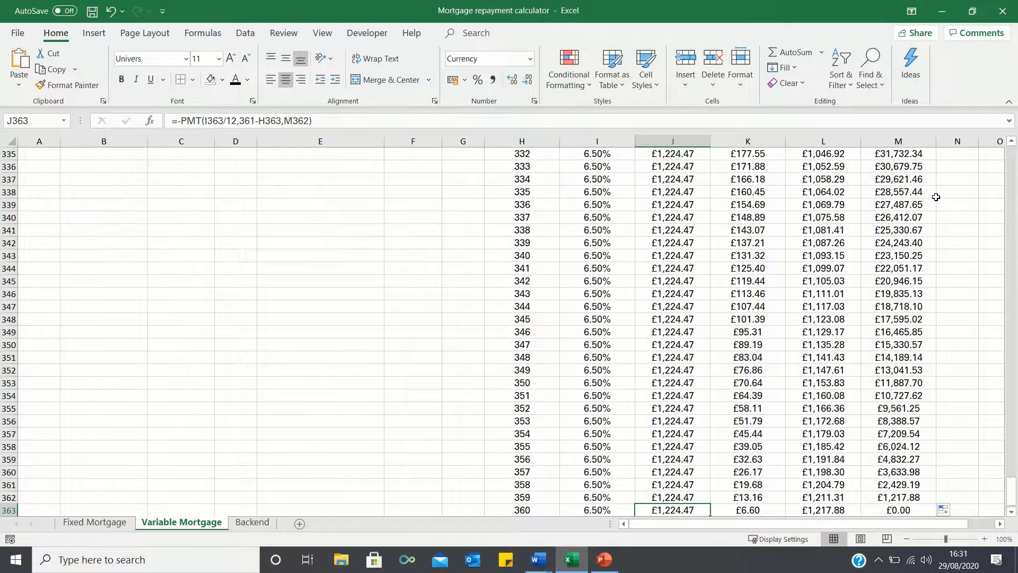
click(899, 510)
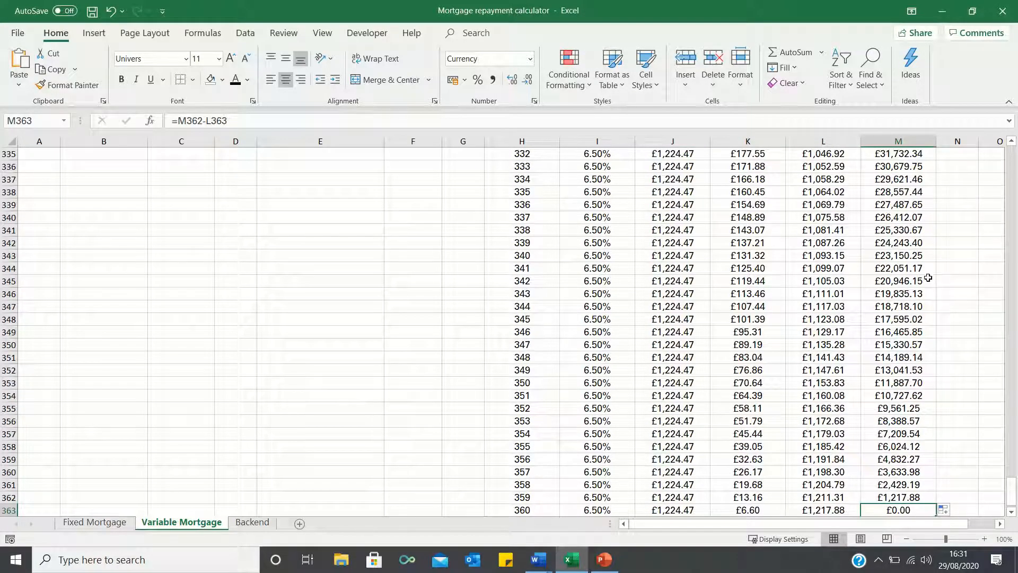
scroll(down, 3)
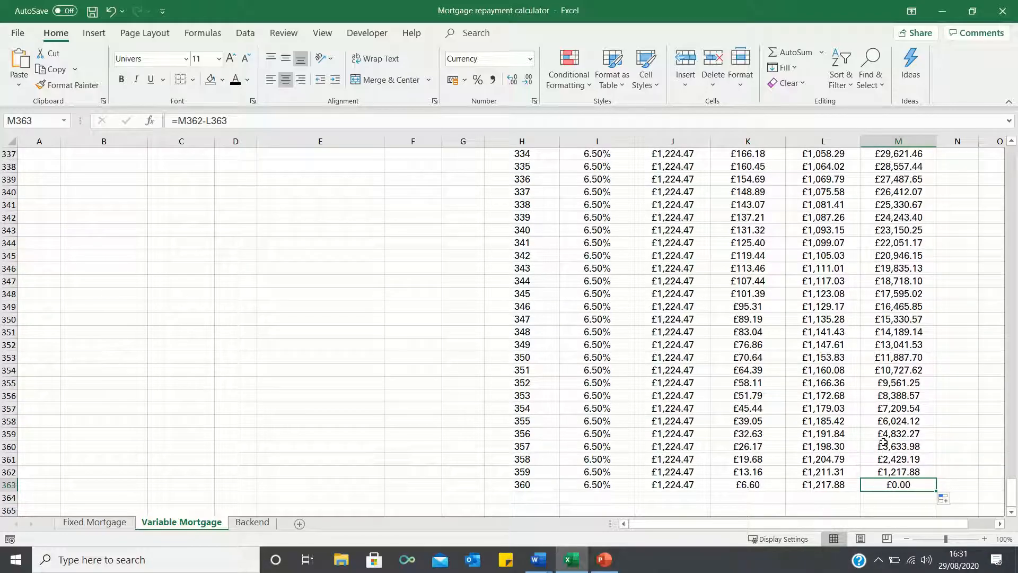
key(ctrl+Home)
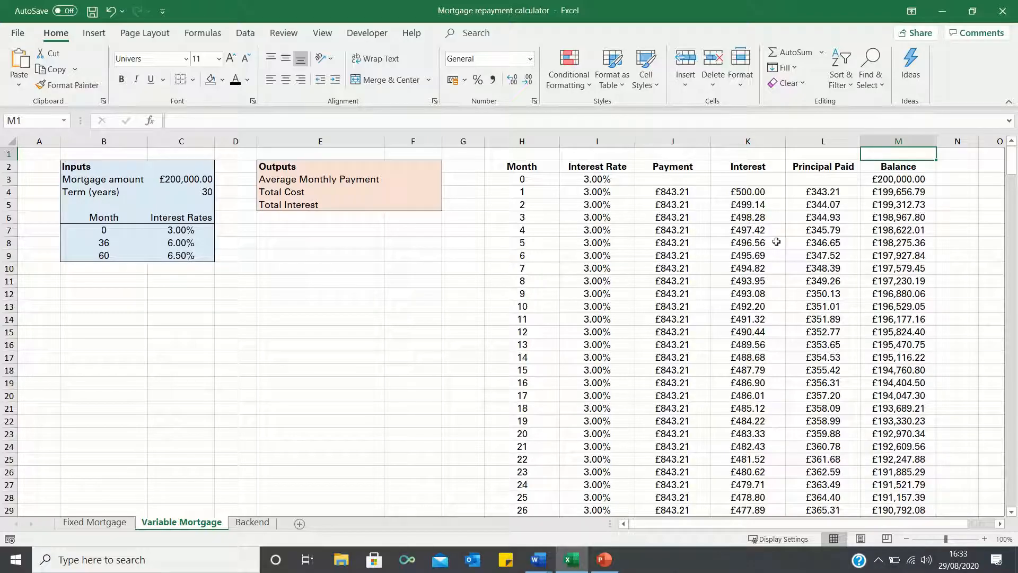
Compute Average Monthly Payment, Total Cost =F3*C4*12 and start Total Interest =F4-C3.
click(411, 179)
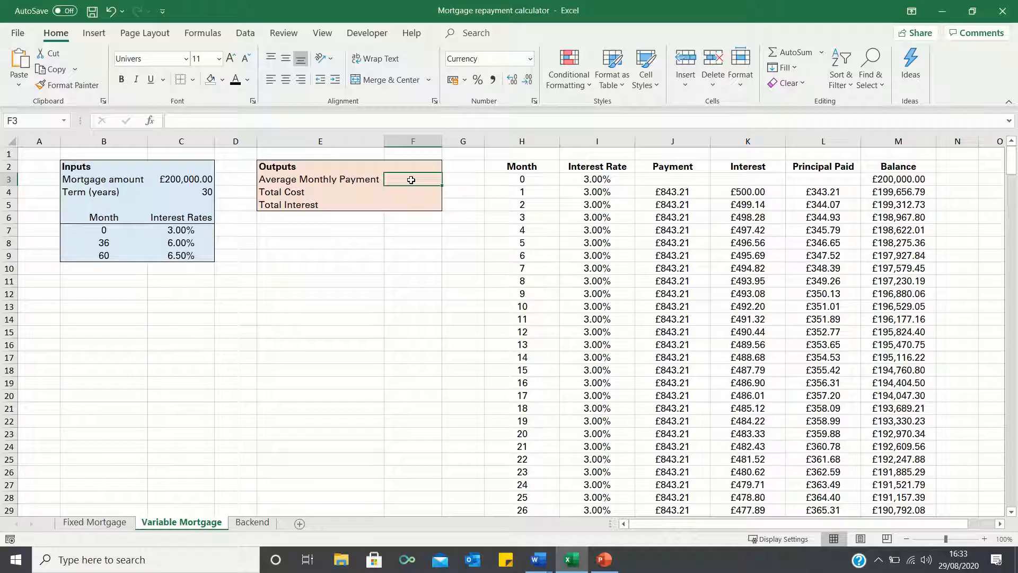
text(=average)
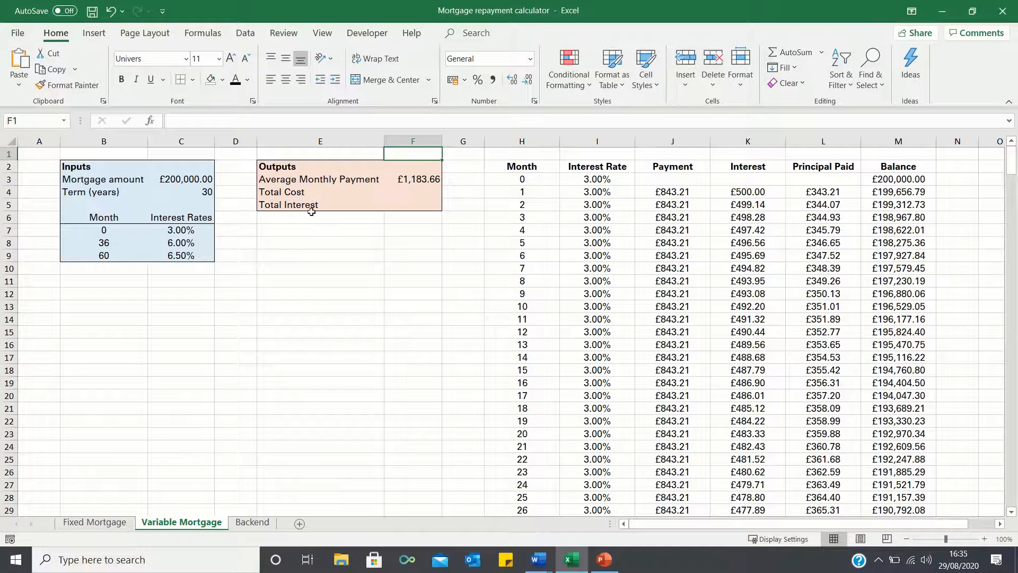
click(412, 192)
text(=F3)
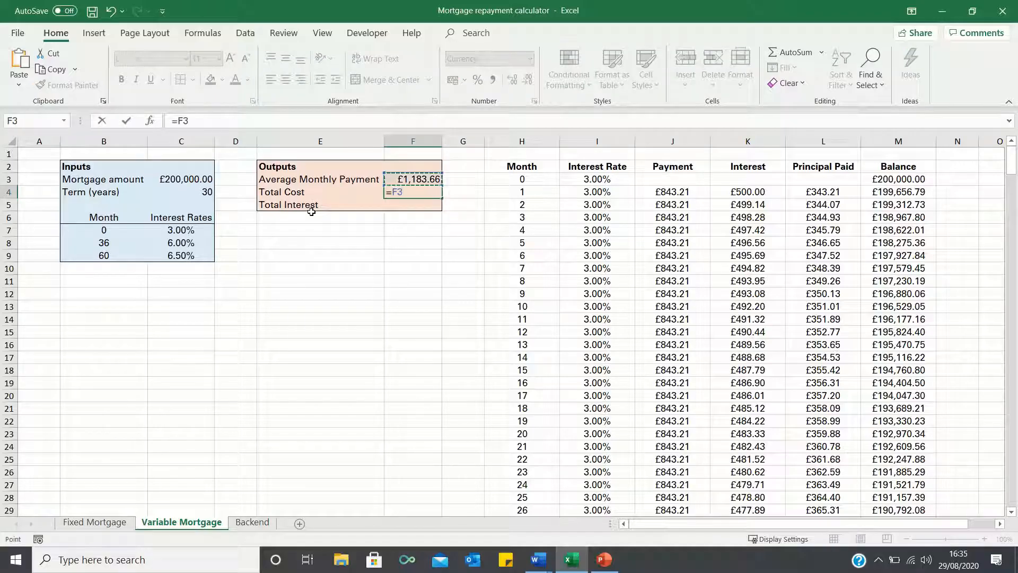
text(*)
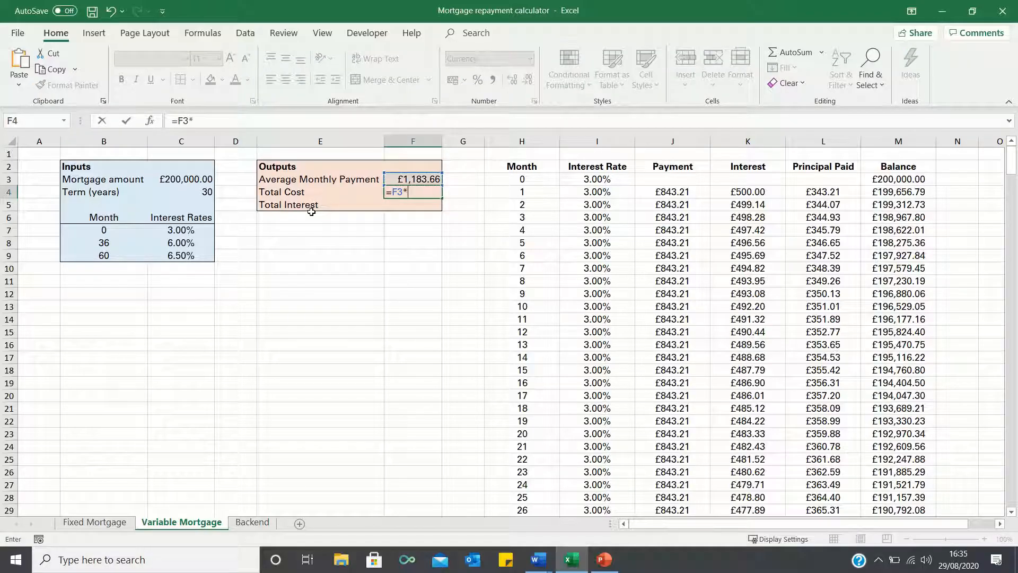
text(C4*1)
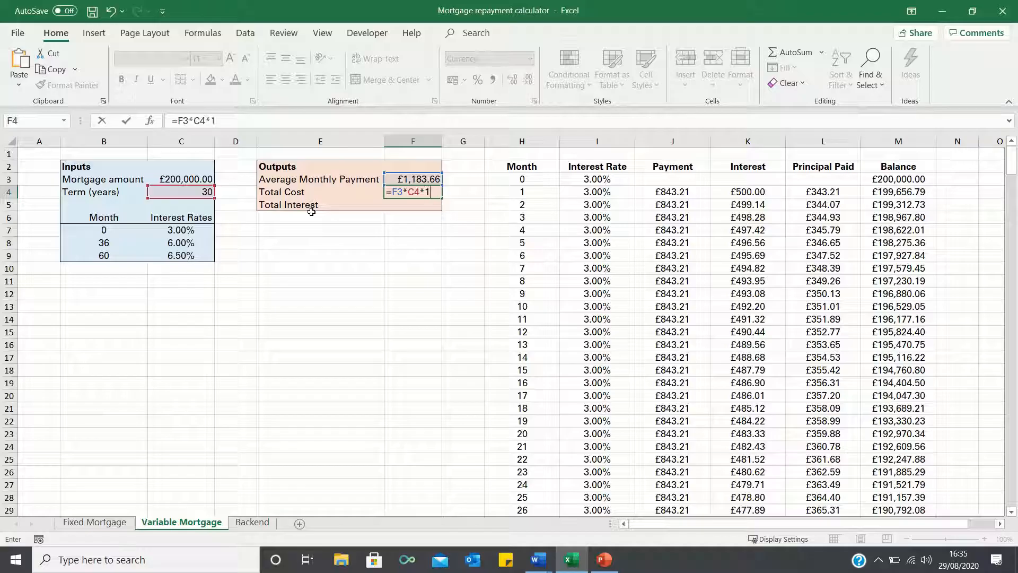
key(Return)
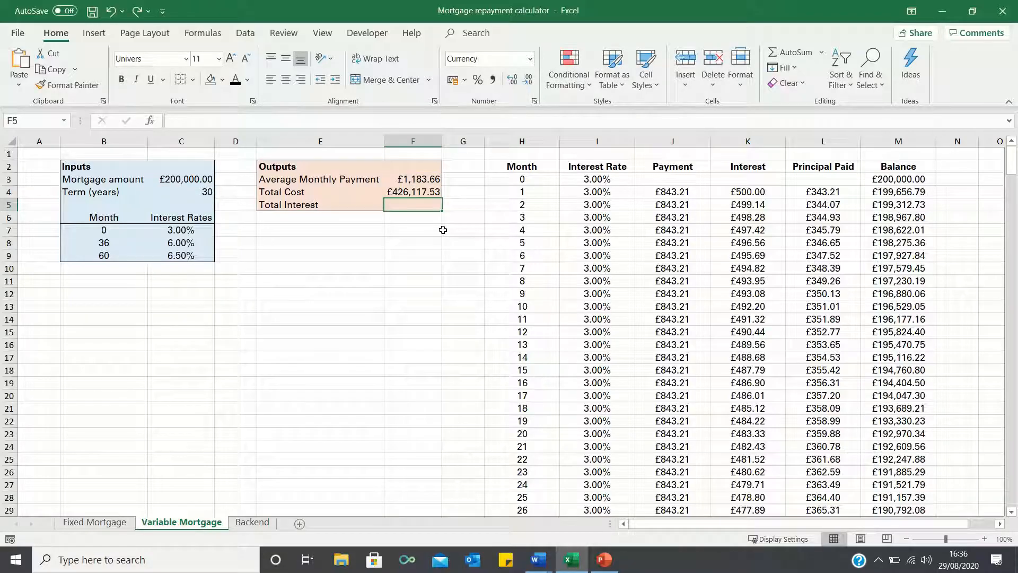
text(=)
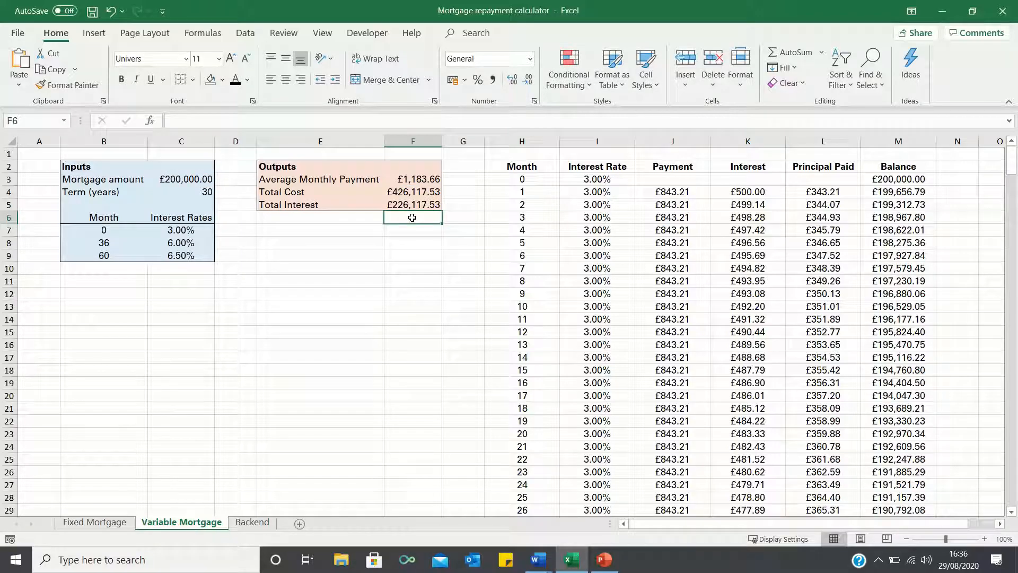
mouse_move(420, 178)
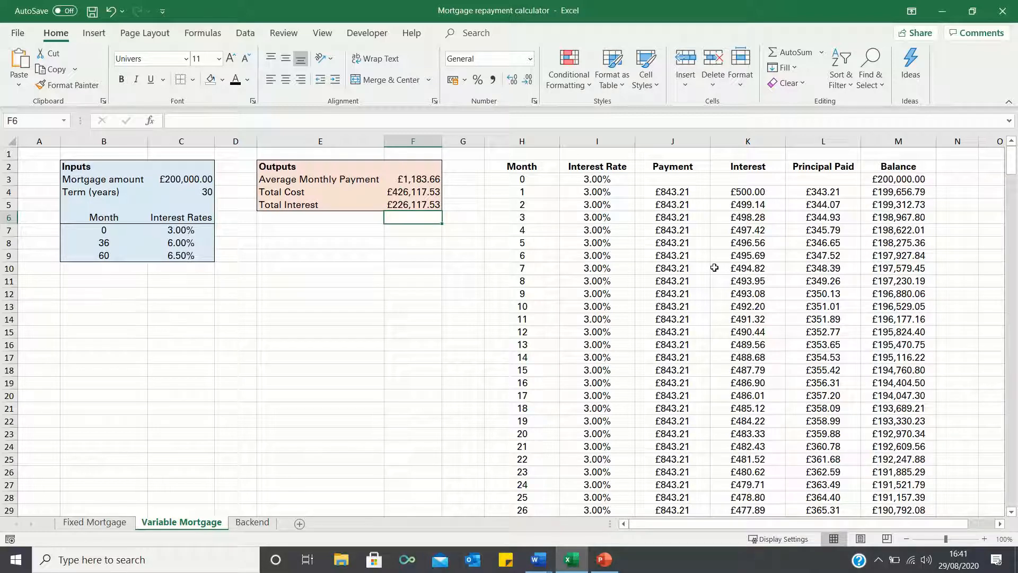
mouse_move(523, 172)
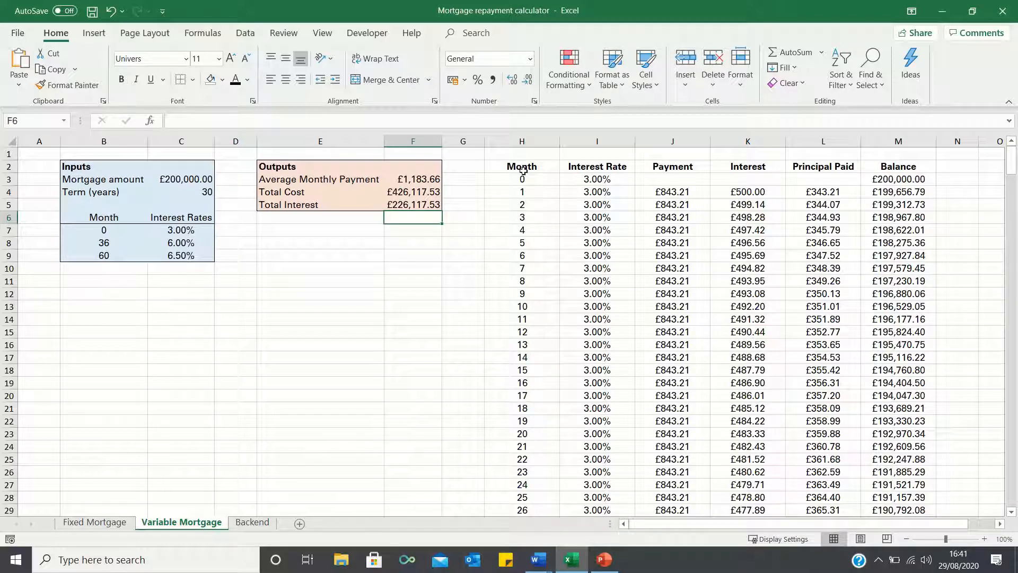
Insert a Scatter with Straight Lines and Markers chart of Principal Paid against Month.
click(522, 166)
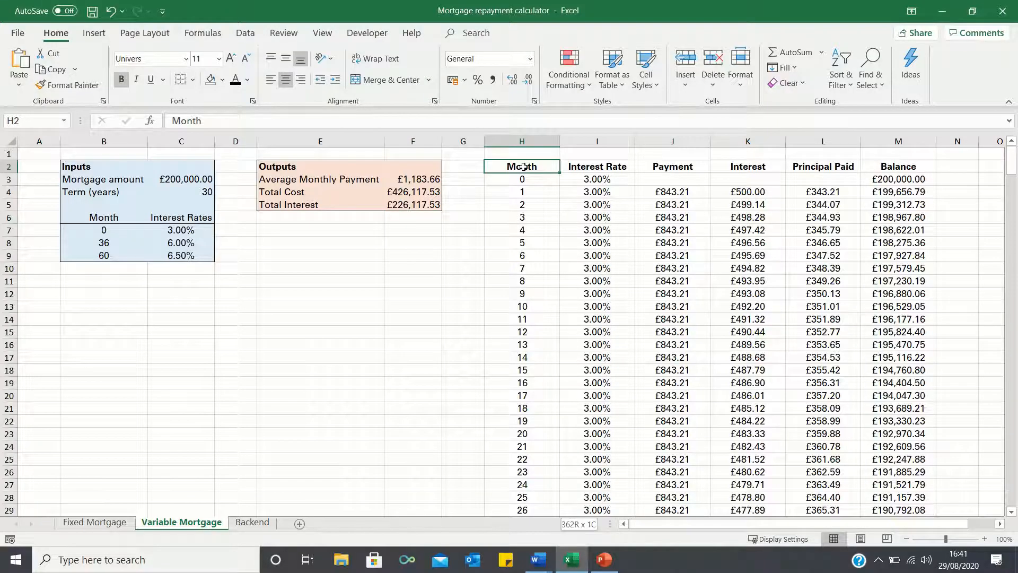
scroll(down, 3)
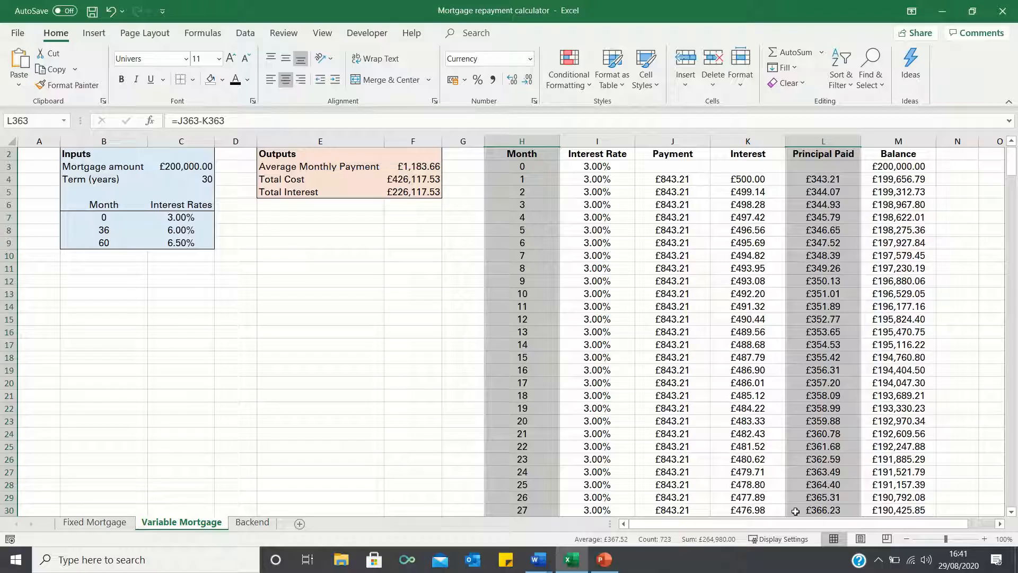
click(93, 33)
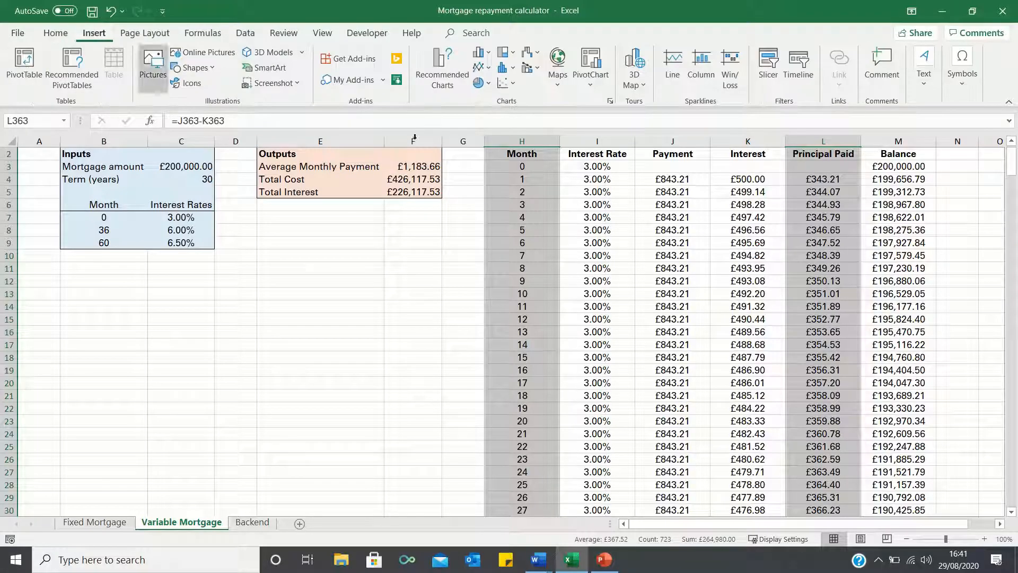
click(504, 83)
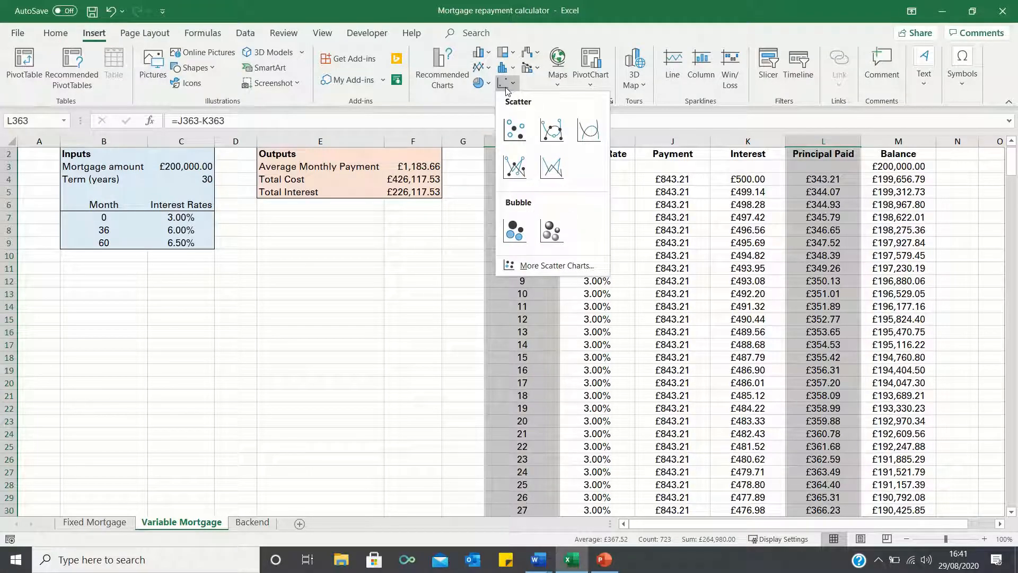
click(555, 266)
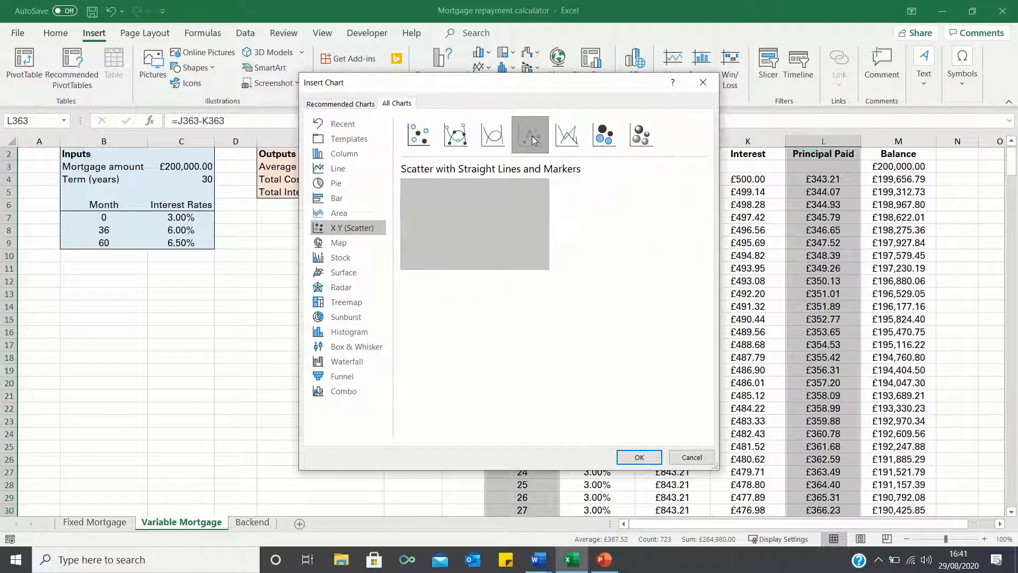
click(638, 458)
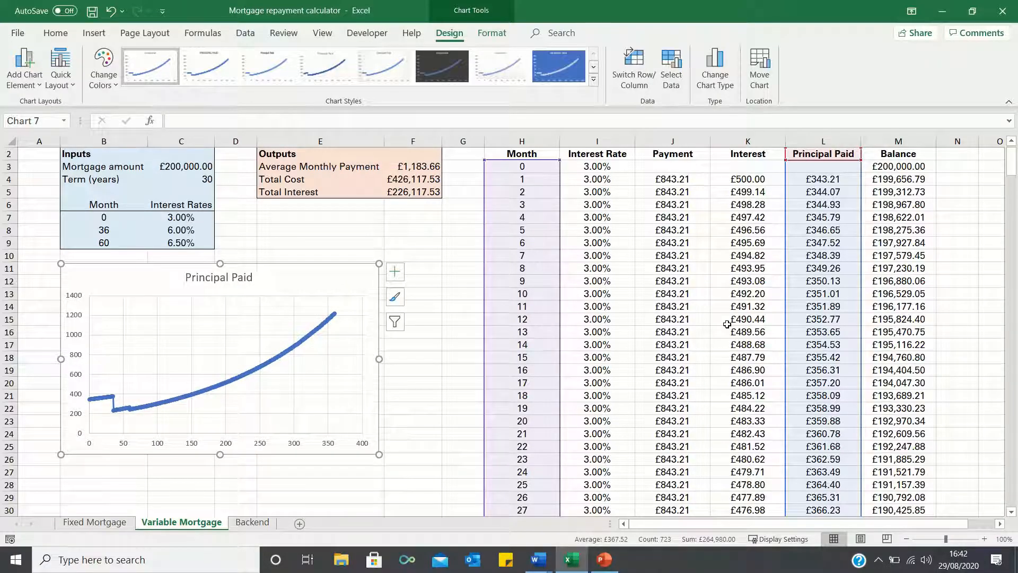
click(522, 153)
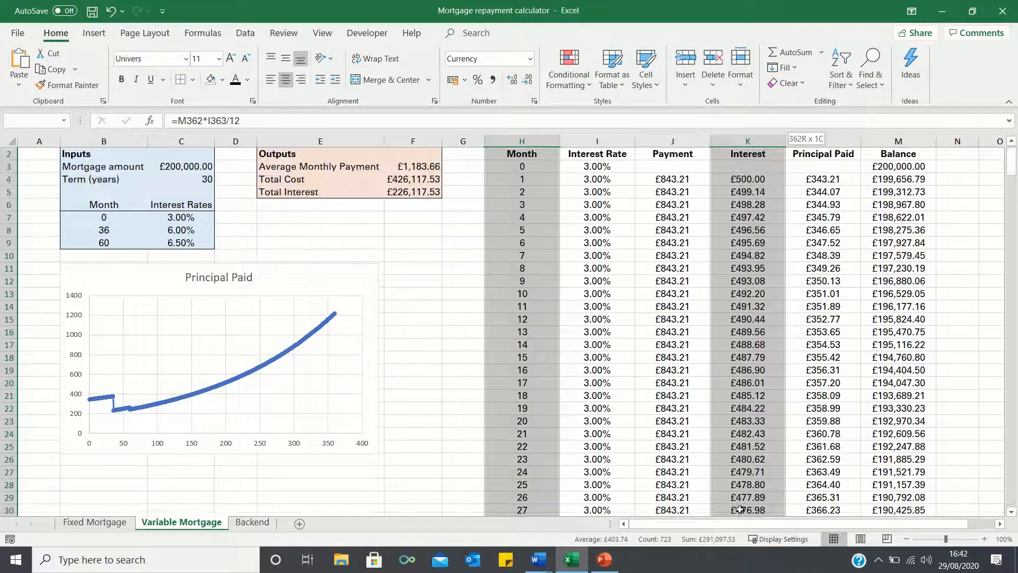
Insert a Scatter with Straight Lines and Markers chart plotting monthly interest against month.
click(93, 32)
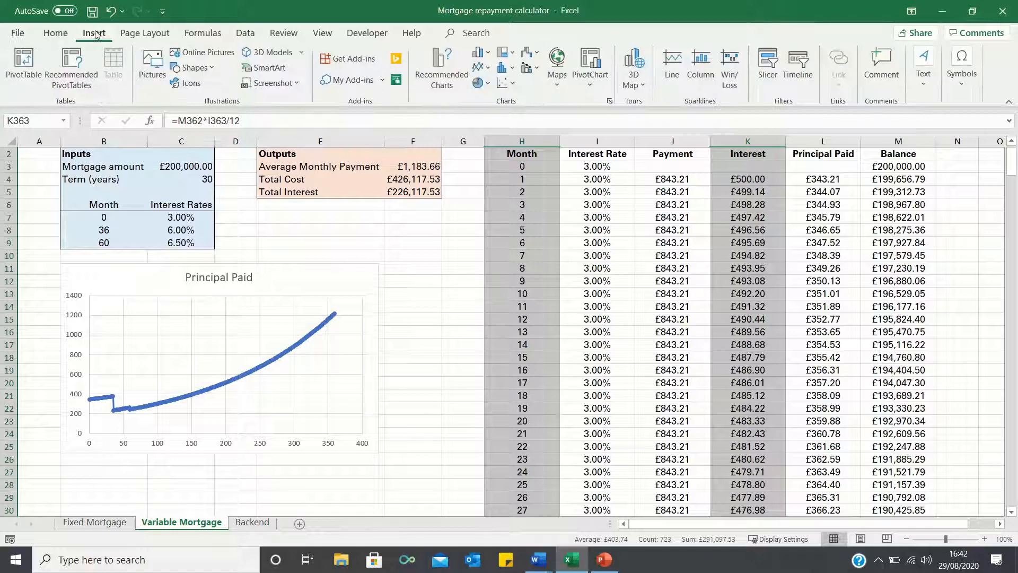
click(502, 83)
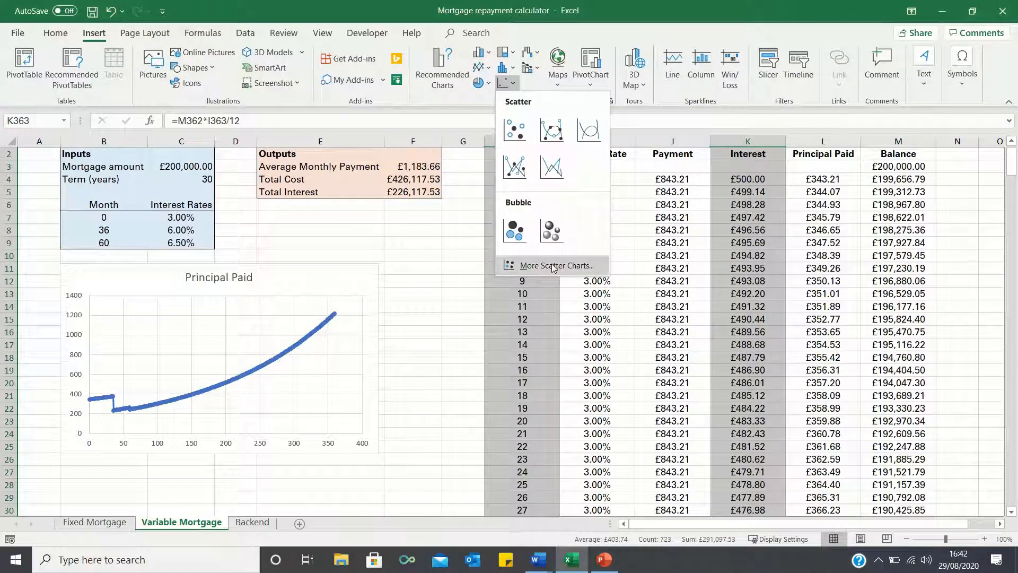
click(555, 266)
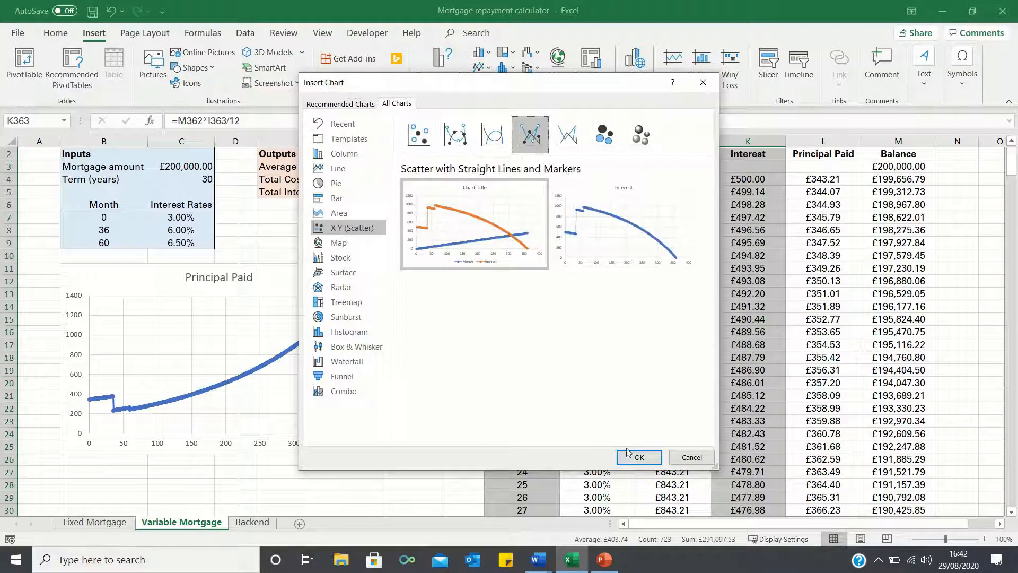
click(637, 457)
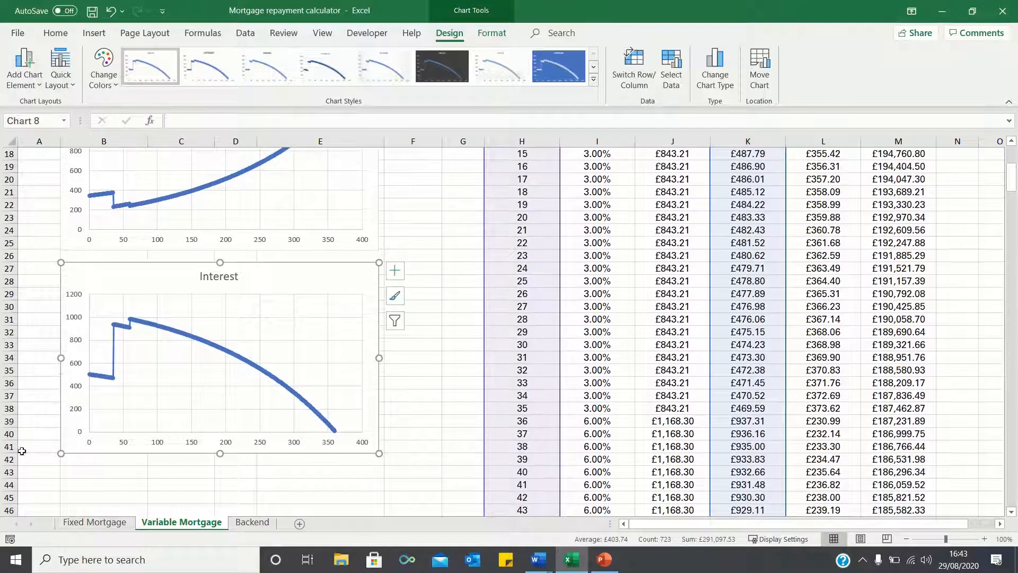
mouse_move(107, 370)
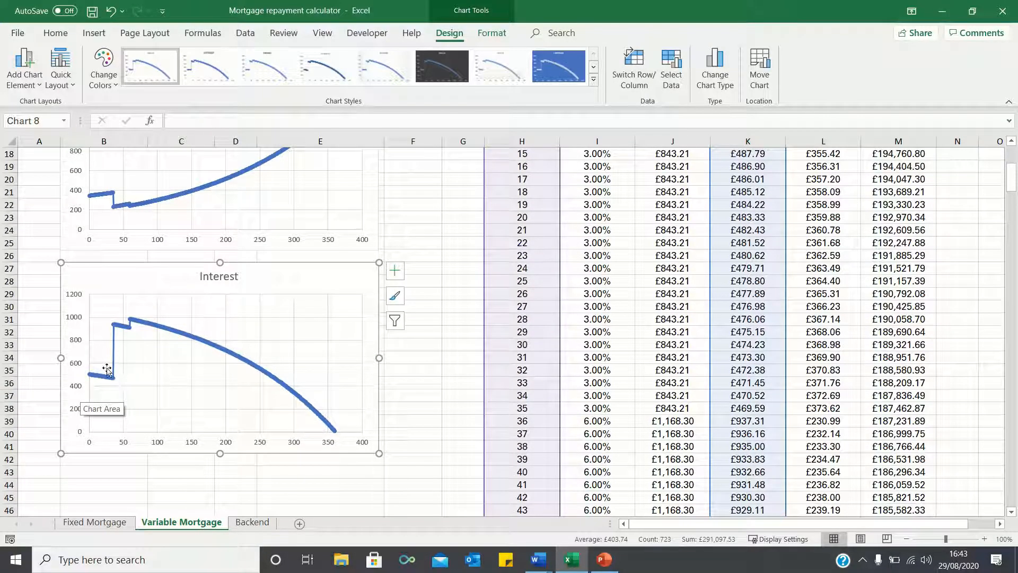
mouse_move(111, 375)
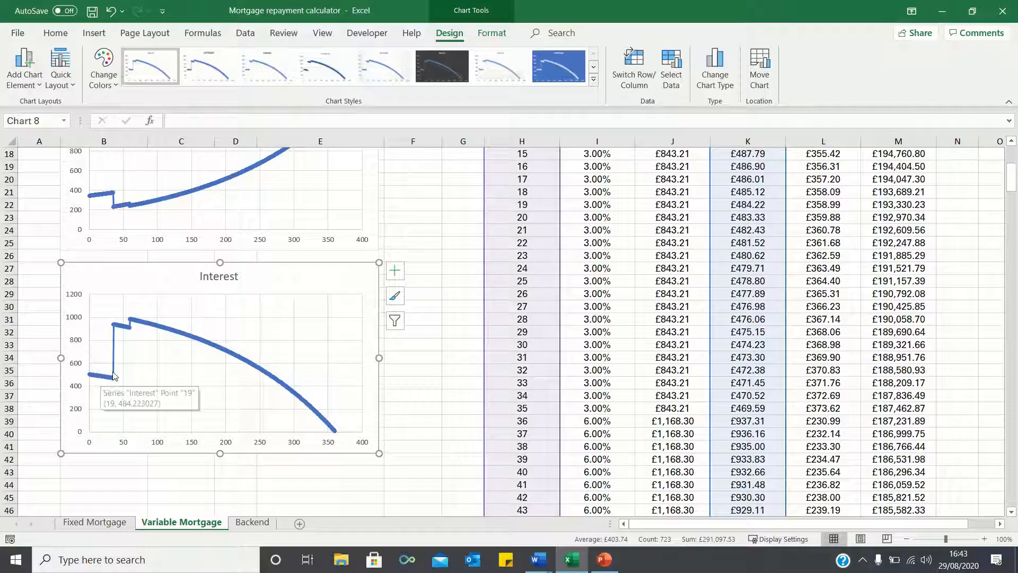
mouse_move(130, 364)
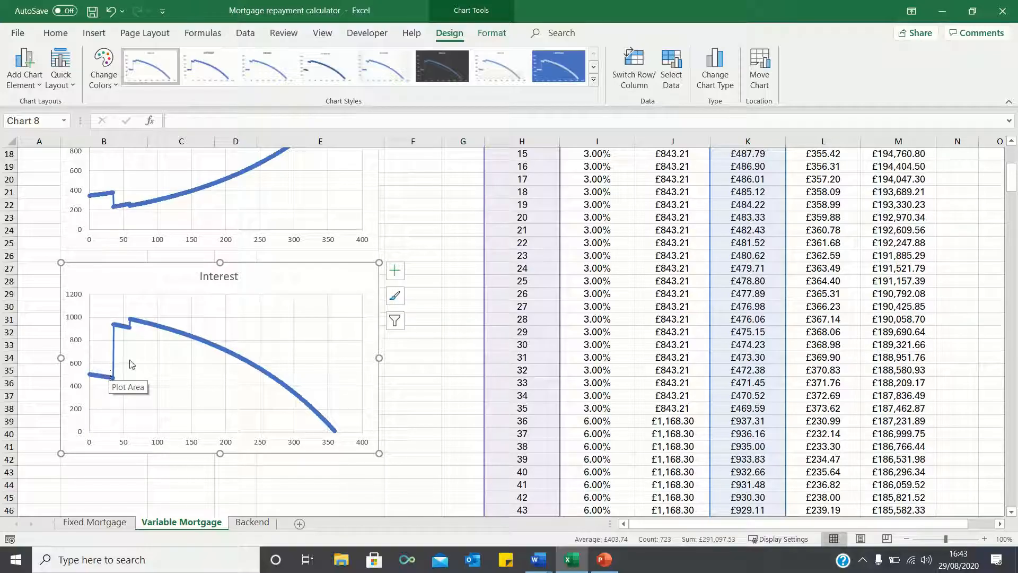
mouse_move(159, 362)
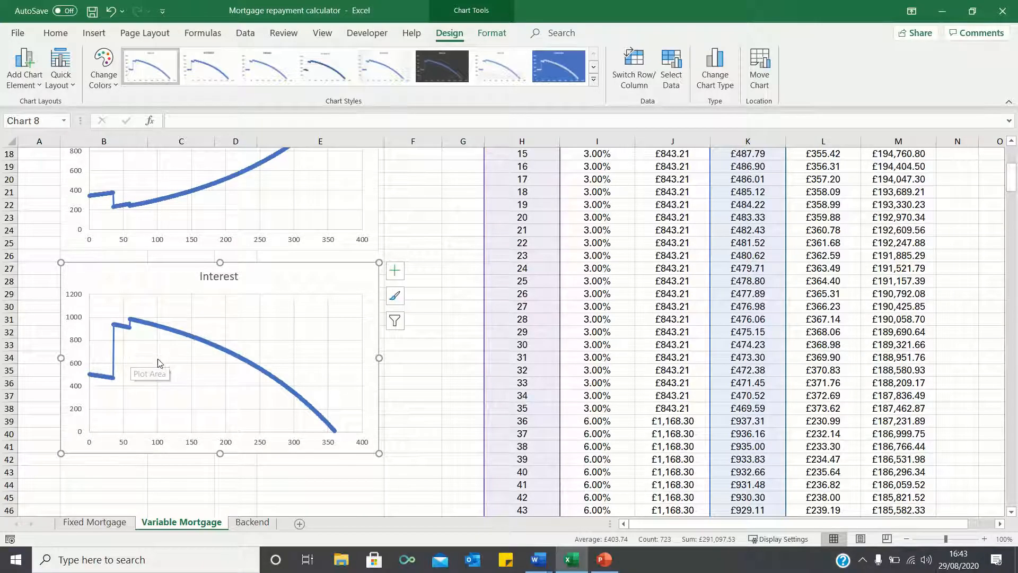
mouse_move(319, 423)
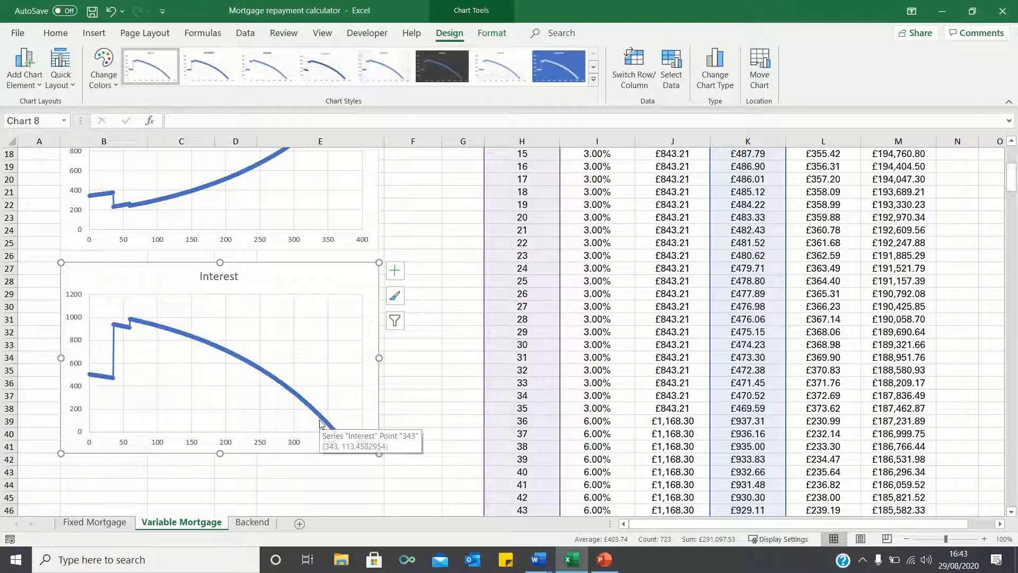
scroll(up, 3)
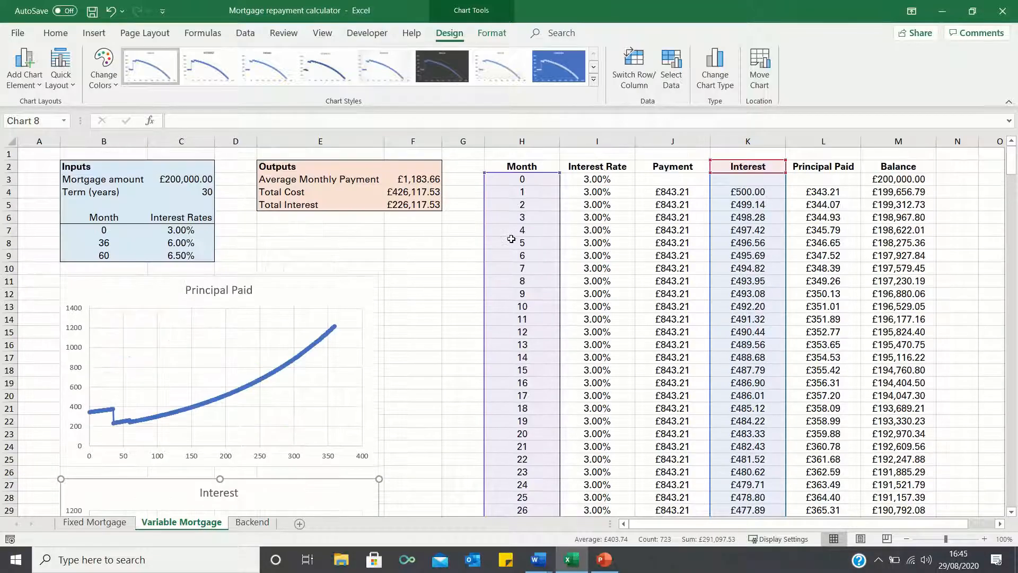